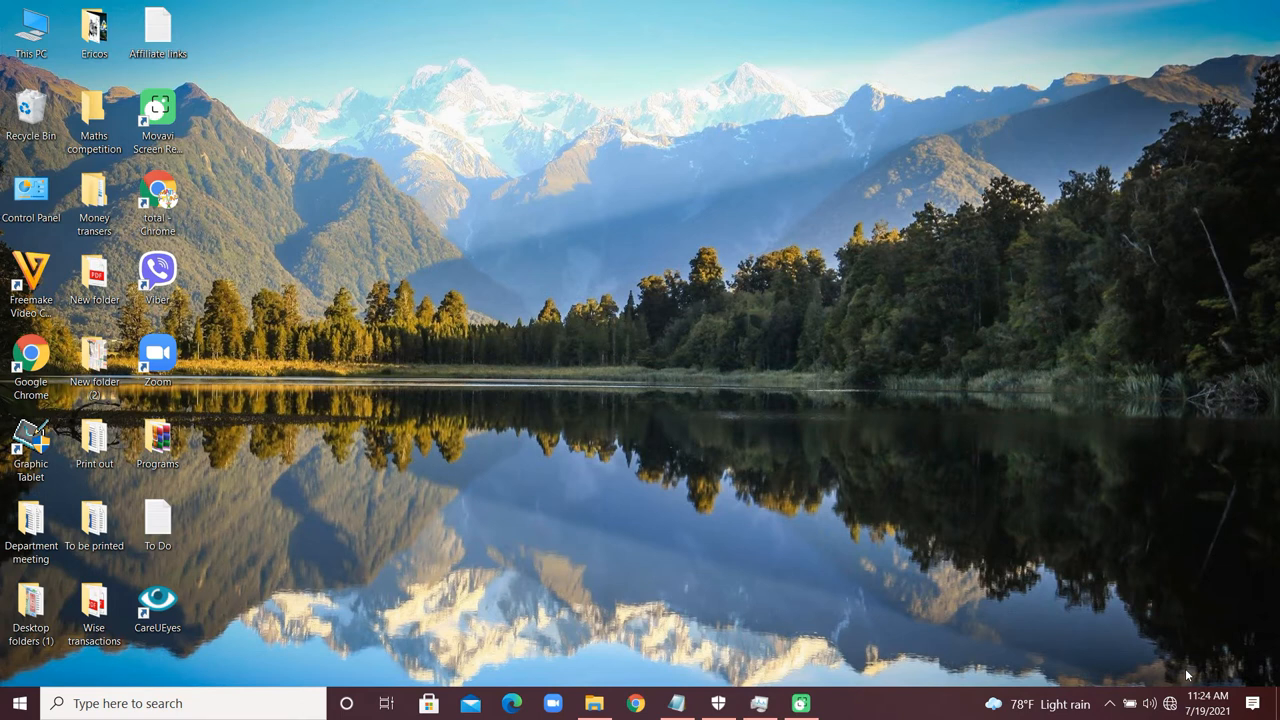
Restore the To Do notes listing how to turn off internet and Windows Defender protection
{"action": "left_click", "coordinate": [156, 516]}
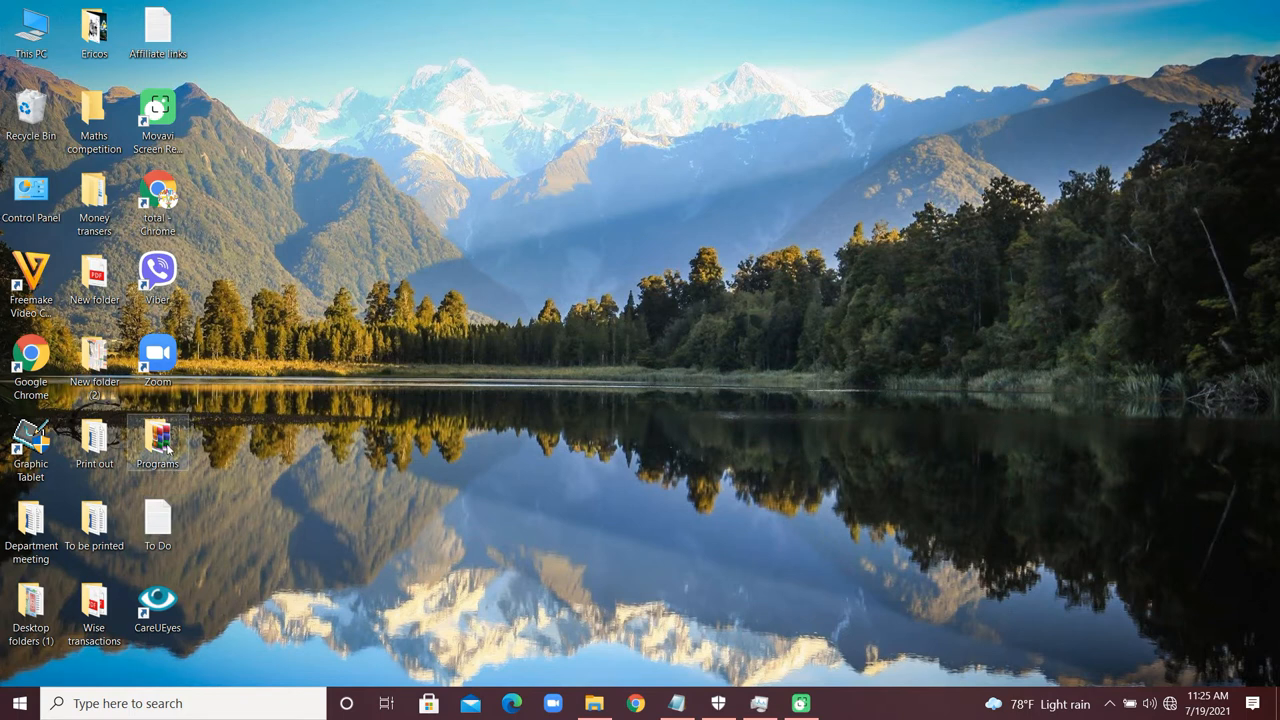
{"action": "double_click", "coordinate": [156, 438]}
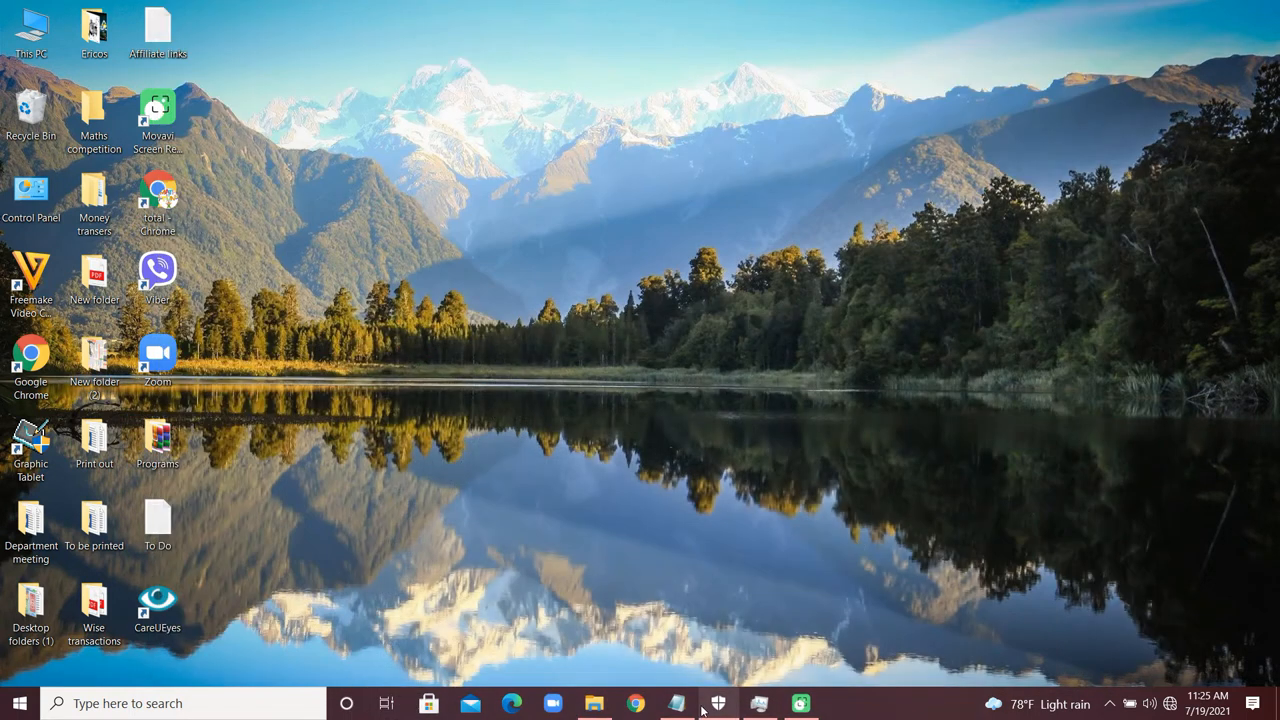
{"action": "mouse_move", "coordinate": [676, 704]}
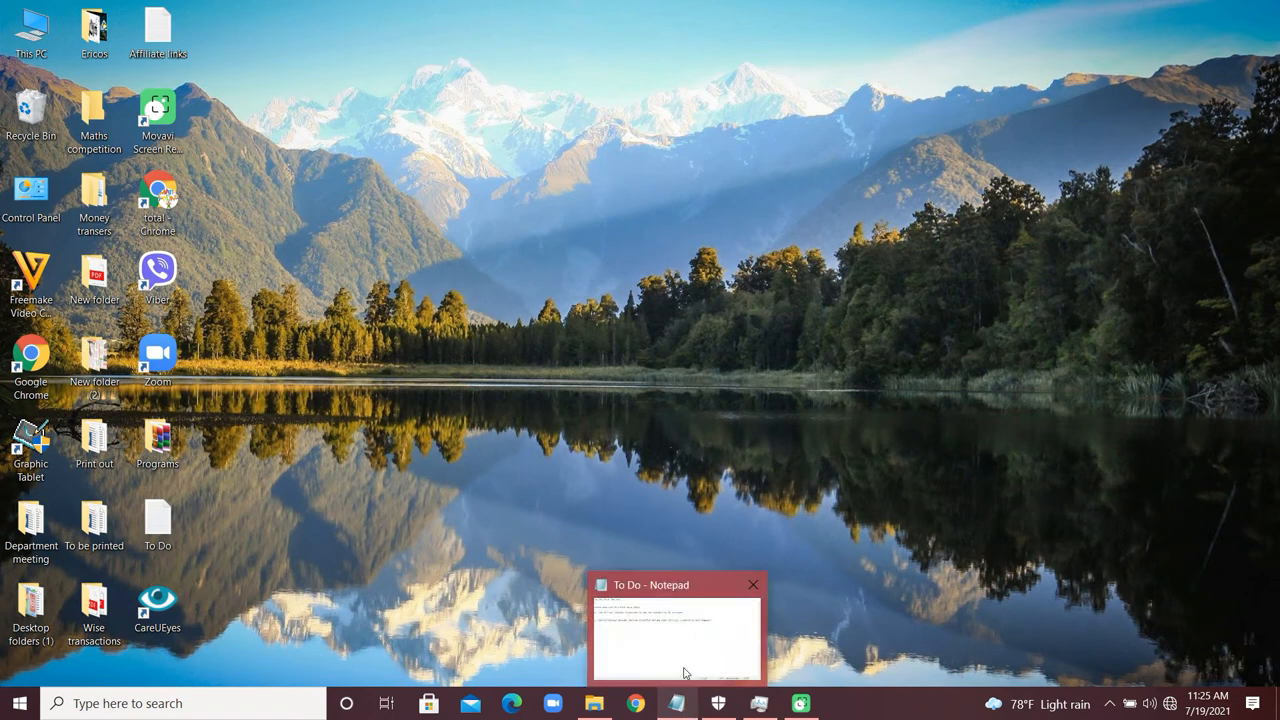
{"action": "left_click", "coordinate": [676, 630]}
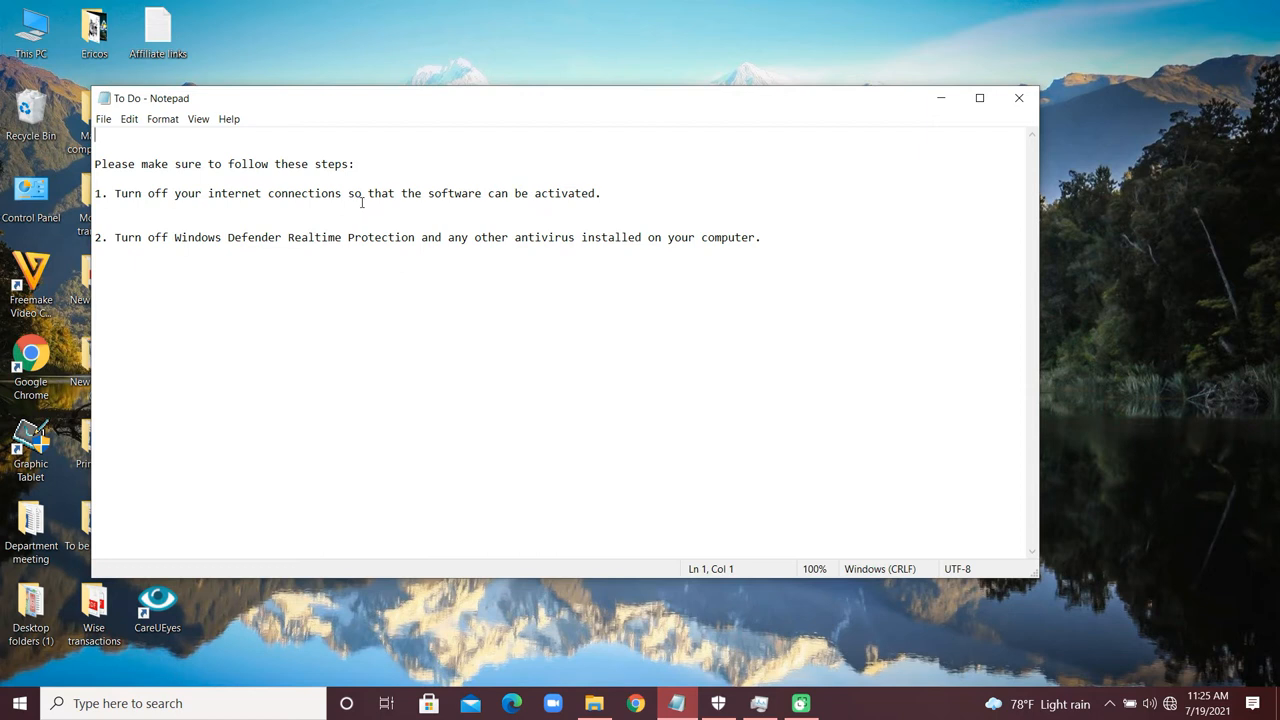
{"action": "mouse_move", "coordinate": [524, 224]}
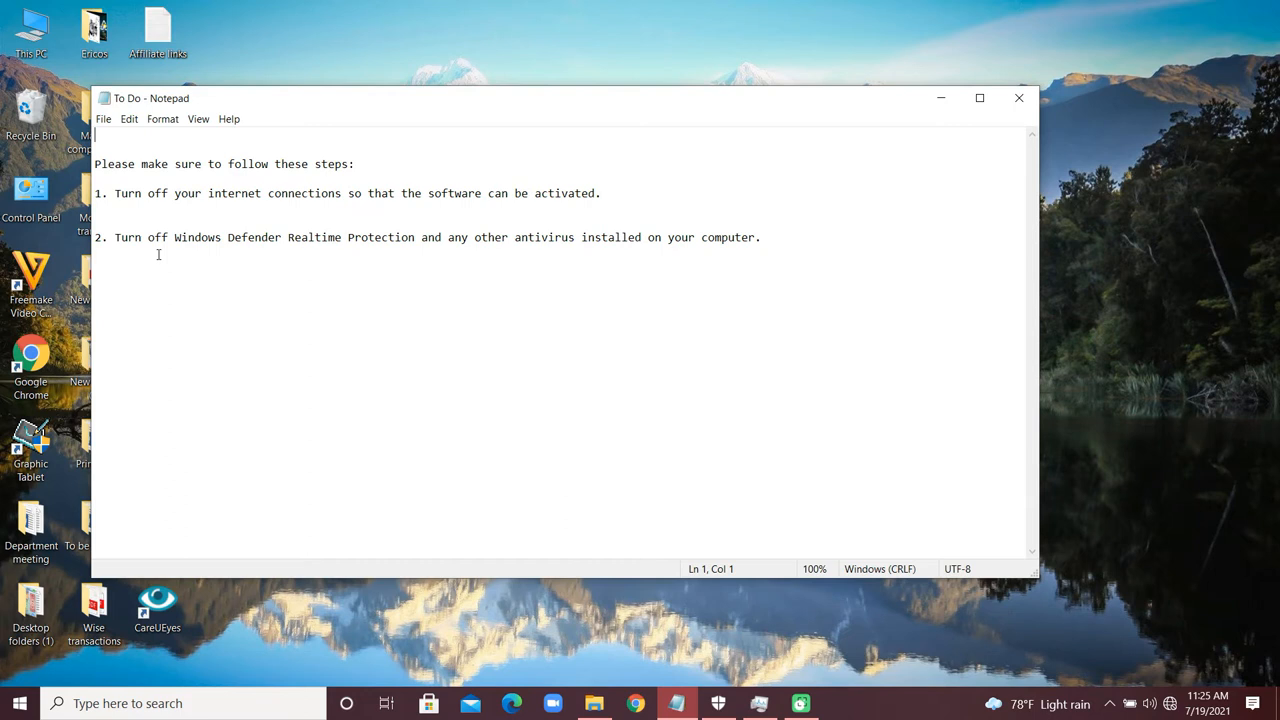
{"action": "mouse_move", "coordinate": [890, 104]}
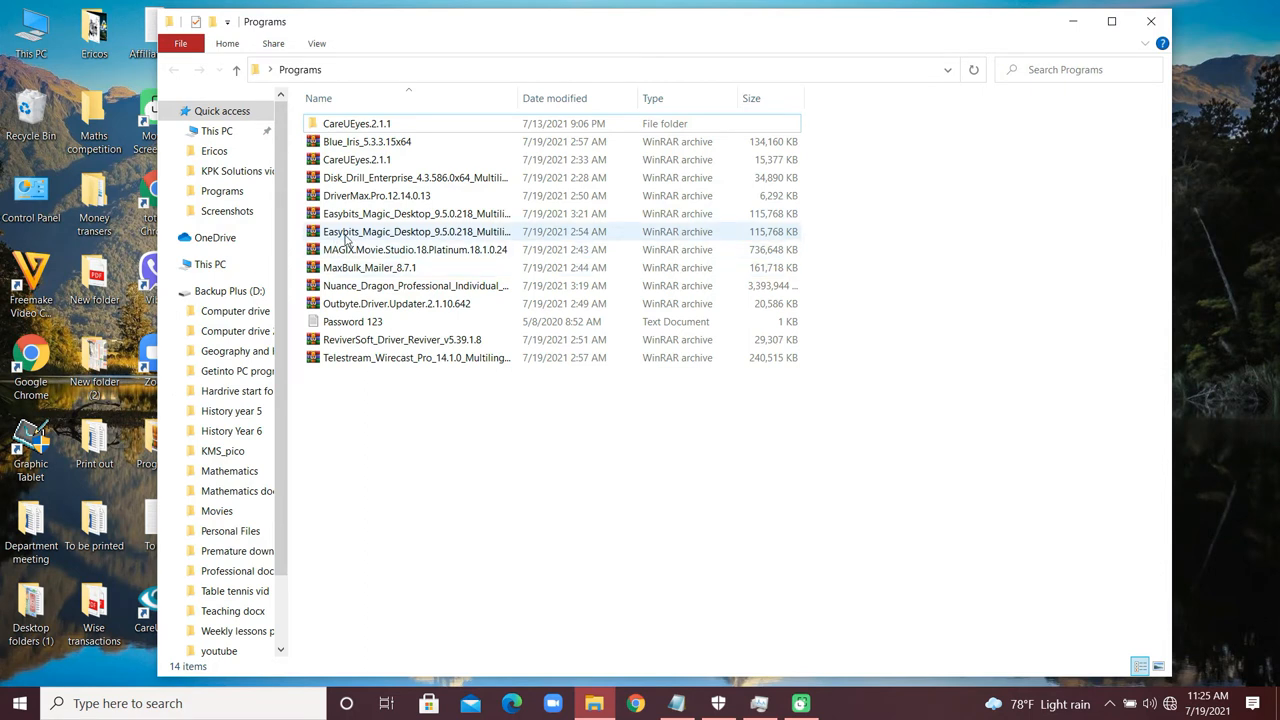
{"action": "mouse_move", "coordinate": [416, 232]}
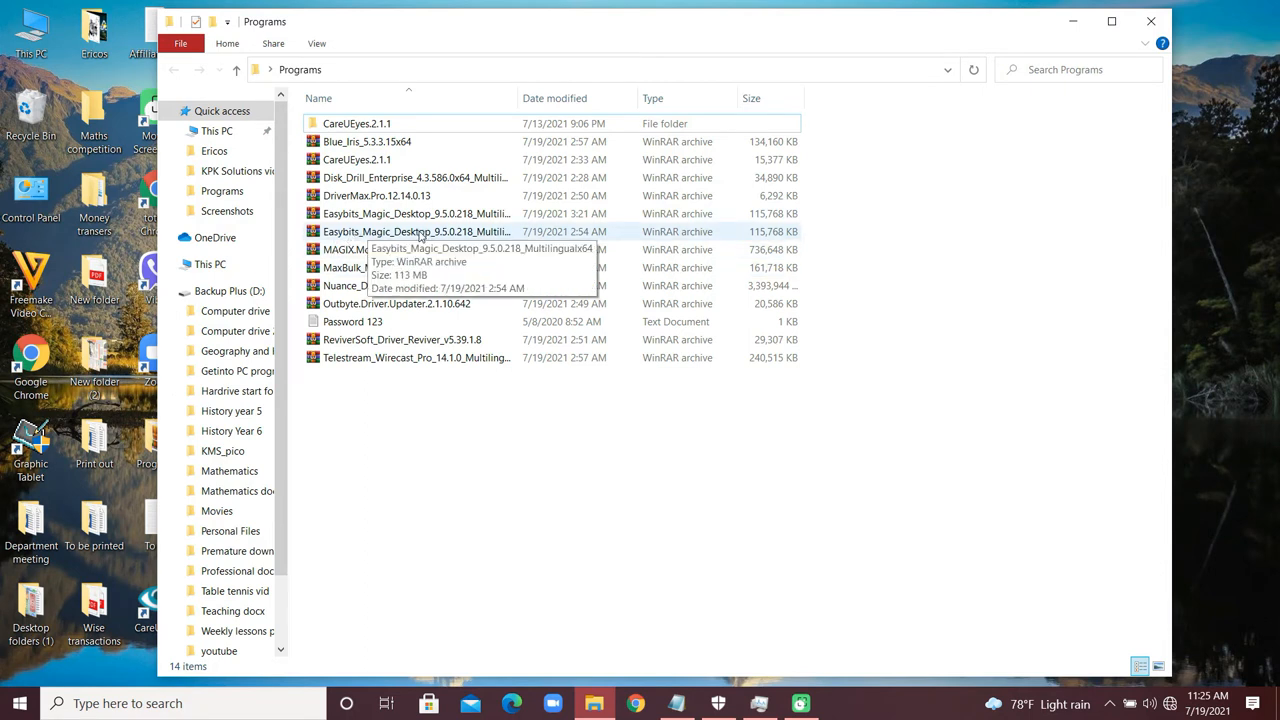
{"action": "mouse_move", "coordinate": [376, 238]}
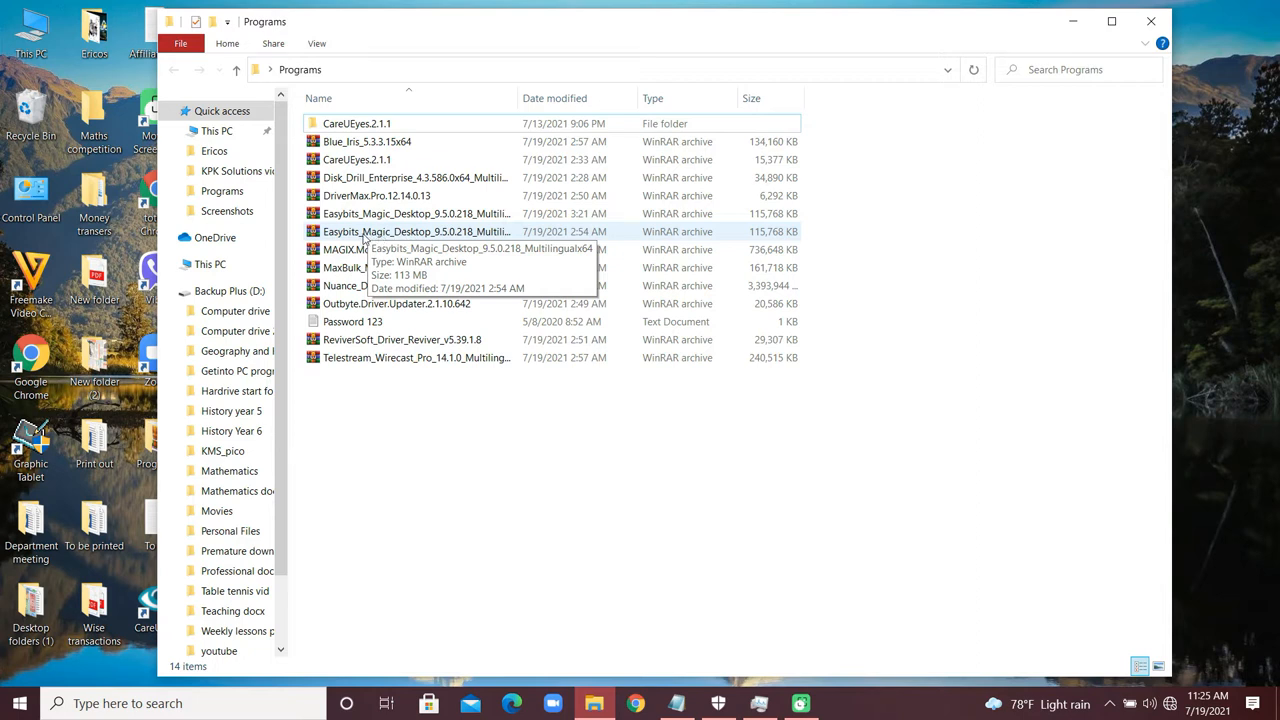
{"action": "mouse_move", "coordinate": [366, 240]}
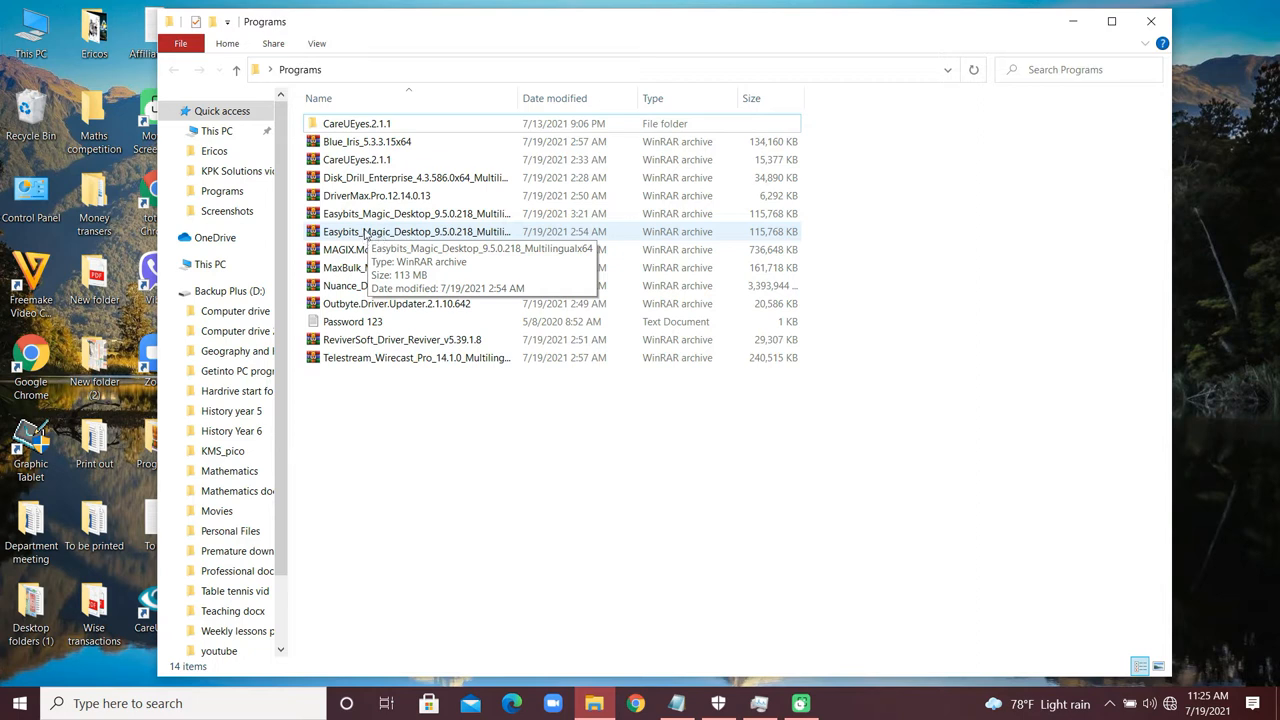
{"action": "left_click", "coordinate": [416, 232]}
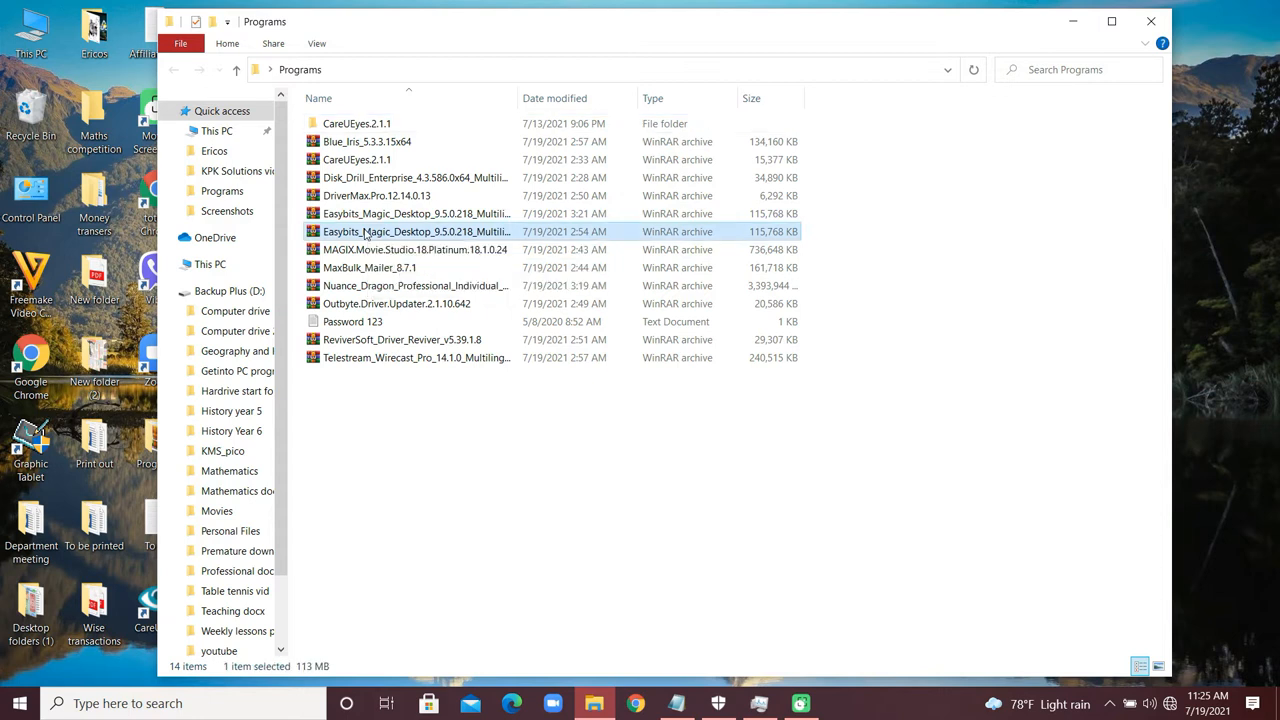
{"action": "right_click", "coordinate": [416, 232]}
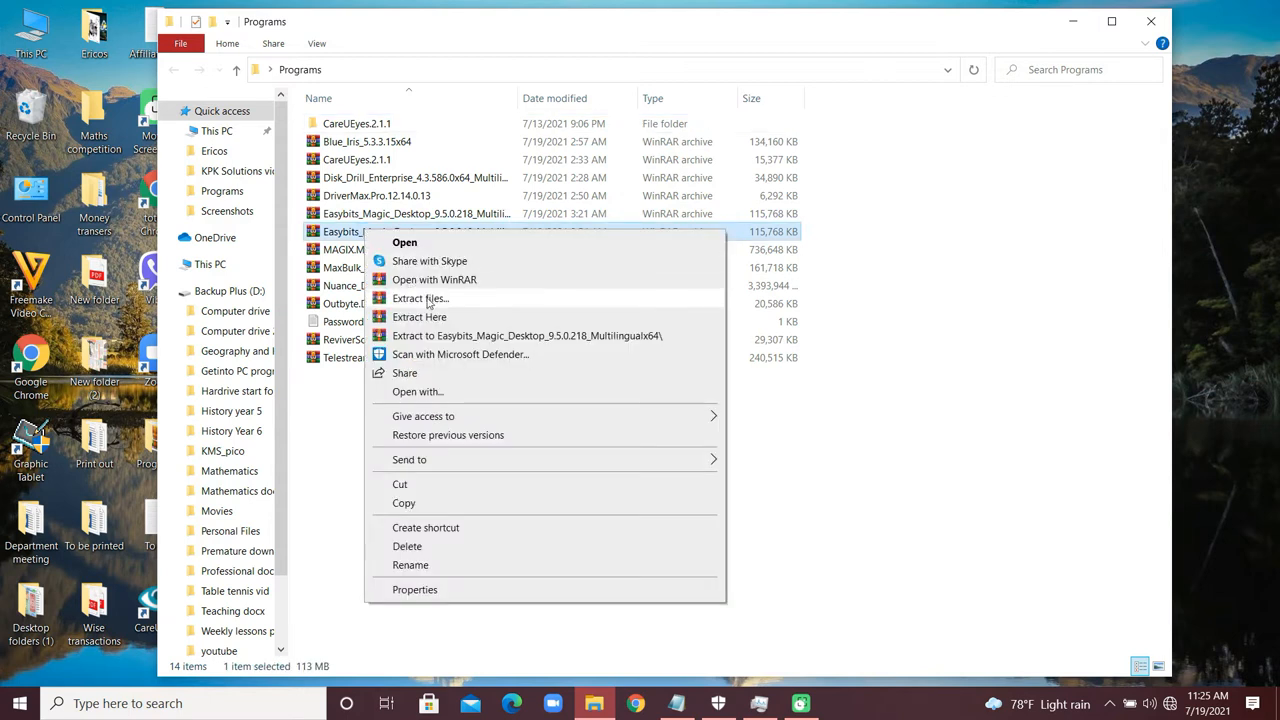
{"action": "mouse_move", "coordinate": [456, 322]}
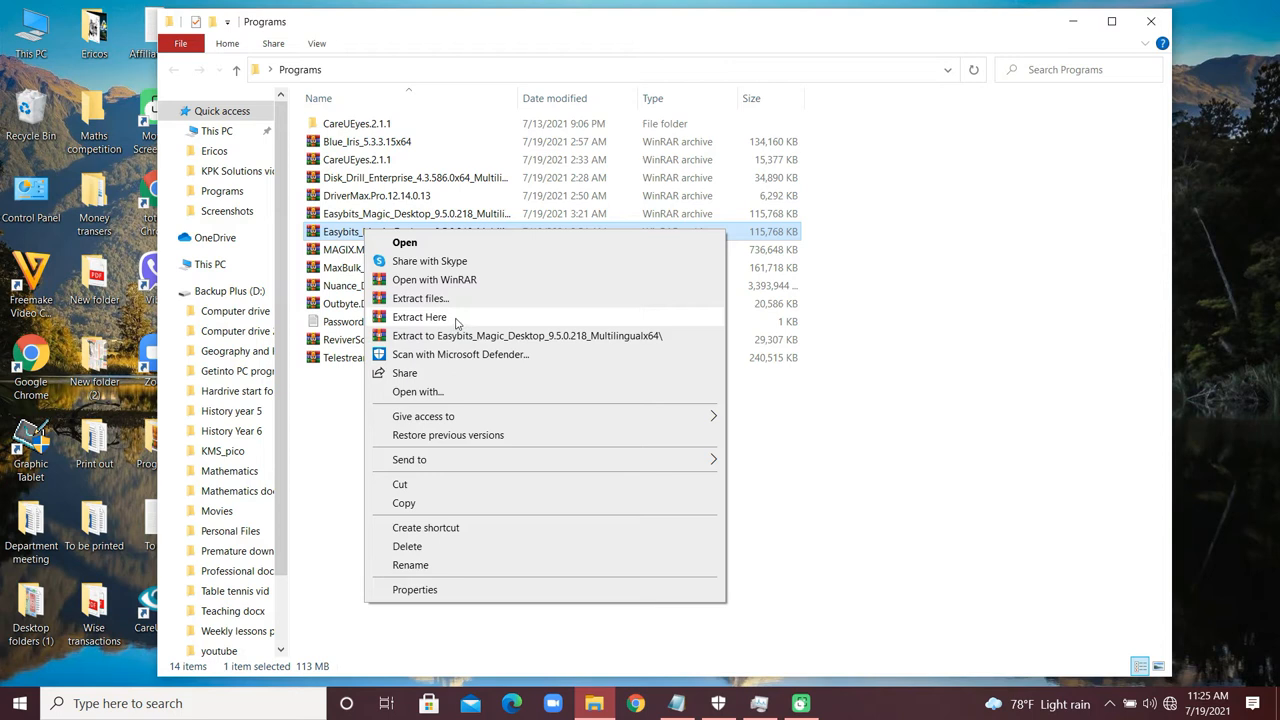
{"action": "left_click", "coordinate": [420, 316]}
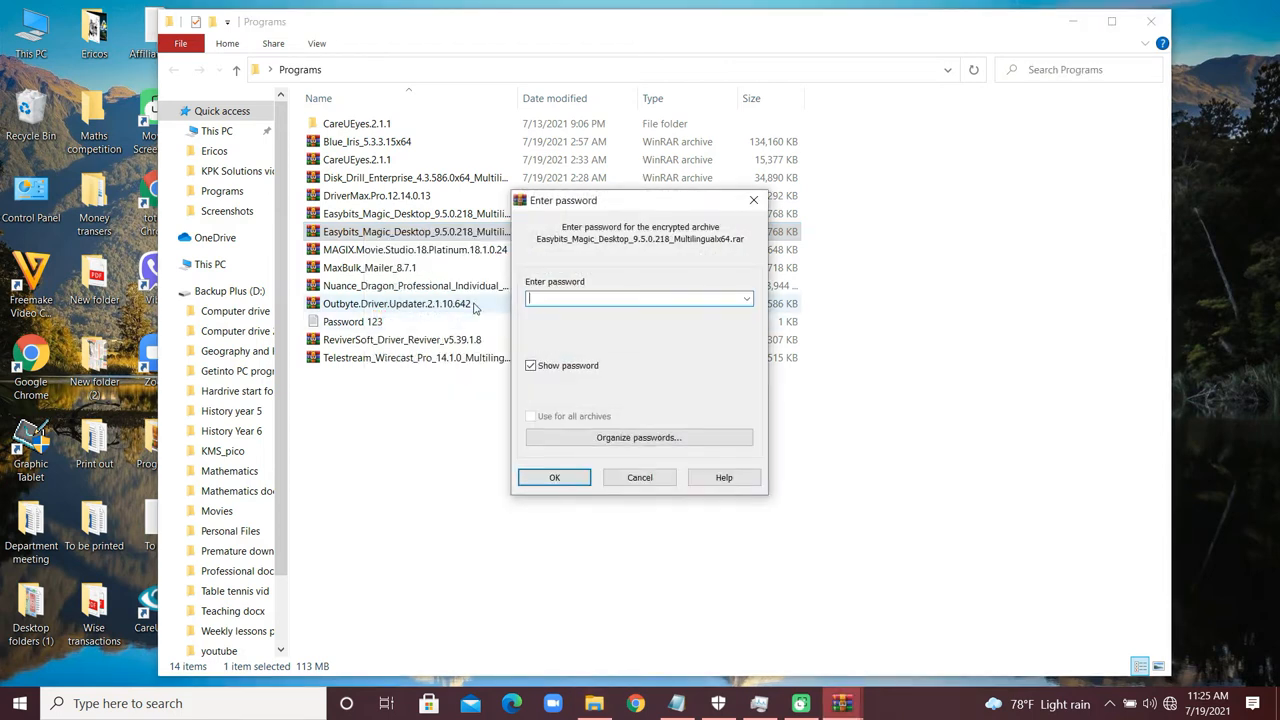
{"action": "type", "text": "12"}
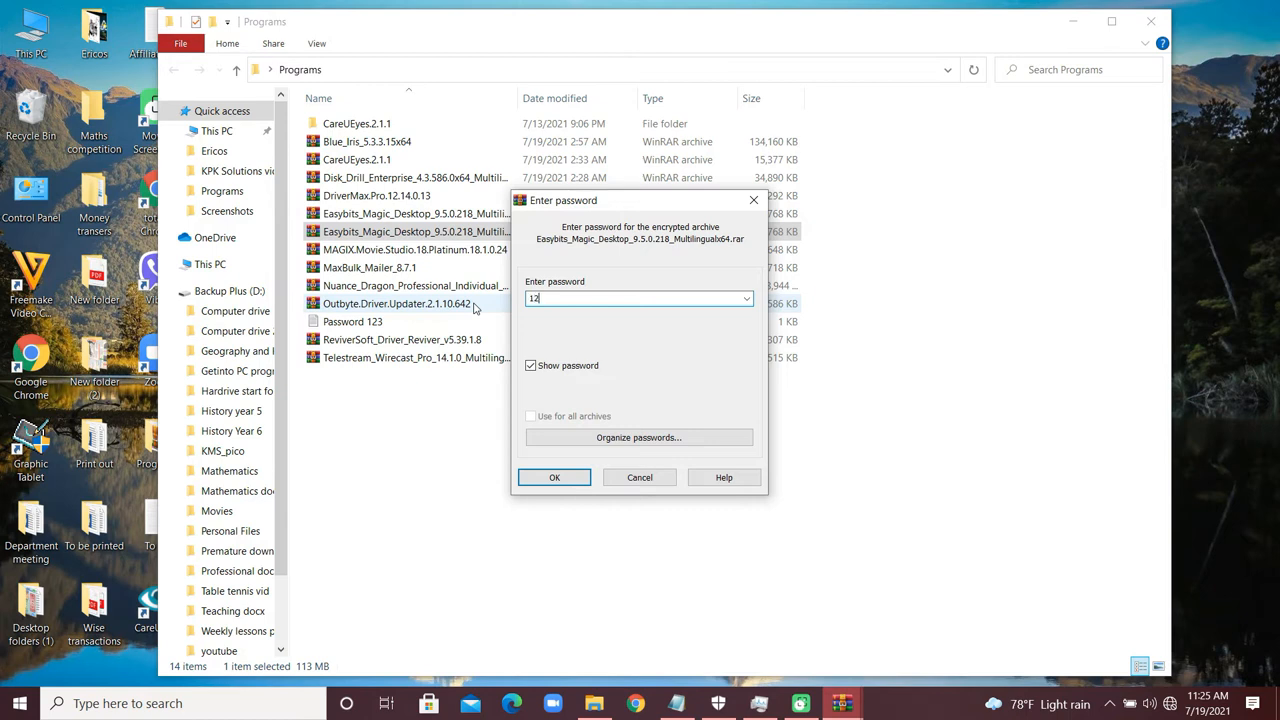
{"action": "type", "text": "3"}
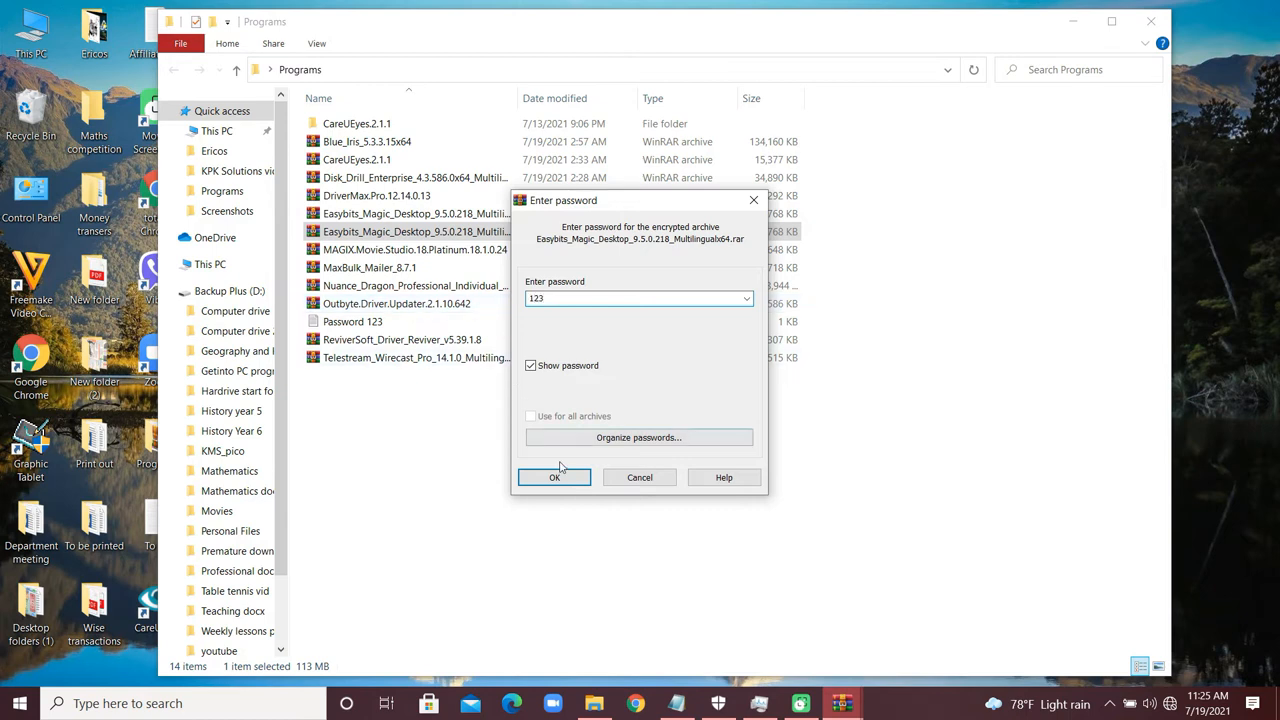
{"action": "left_click", "coordinate": [554, 476]}
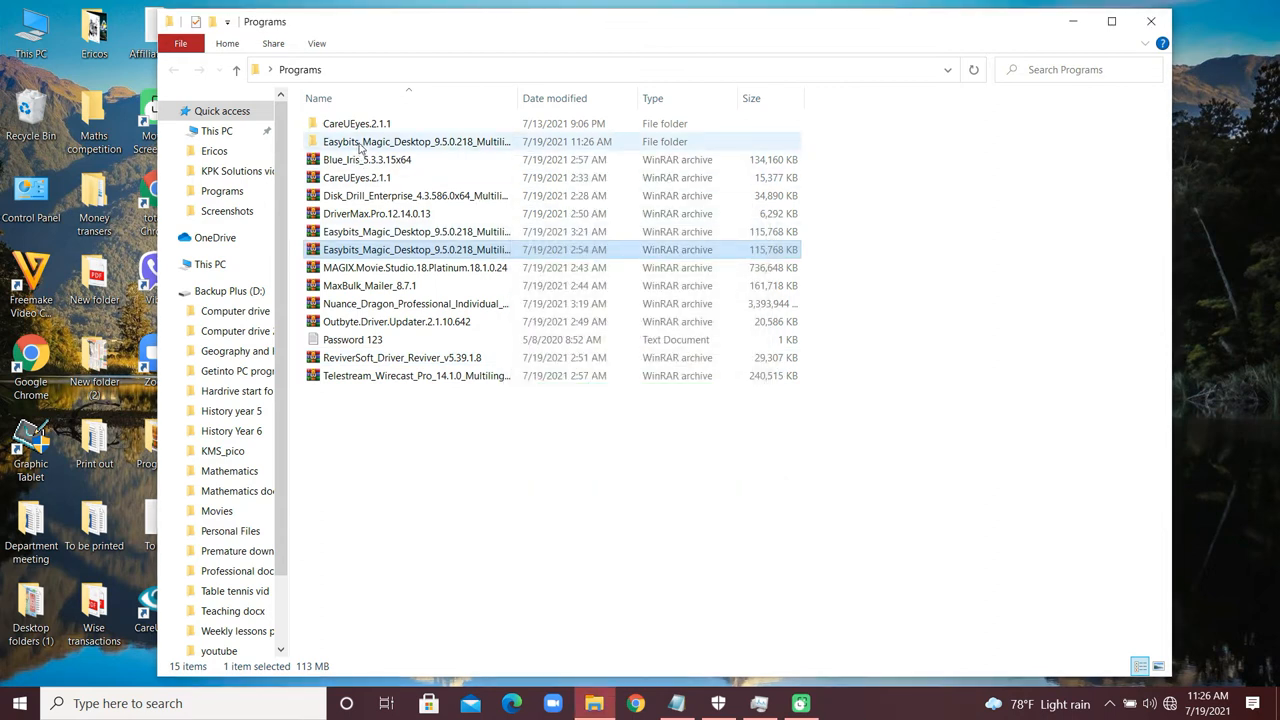
{"action": "mouse_move", "coordinate": [416, 140]}
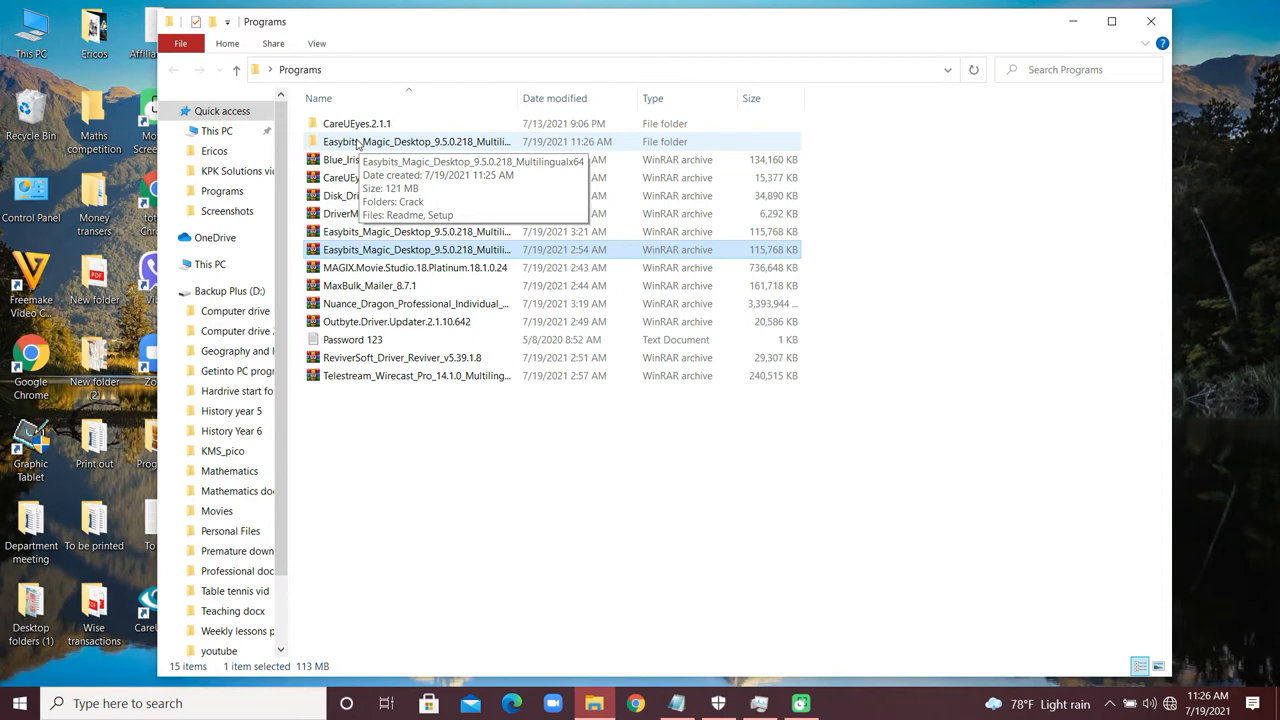
Run Setup.exe from the extracted Easybits folder and accept the license to install Magic Desktop
{"action": "double_click", "coordinate": [416, 140]}
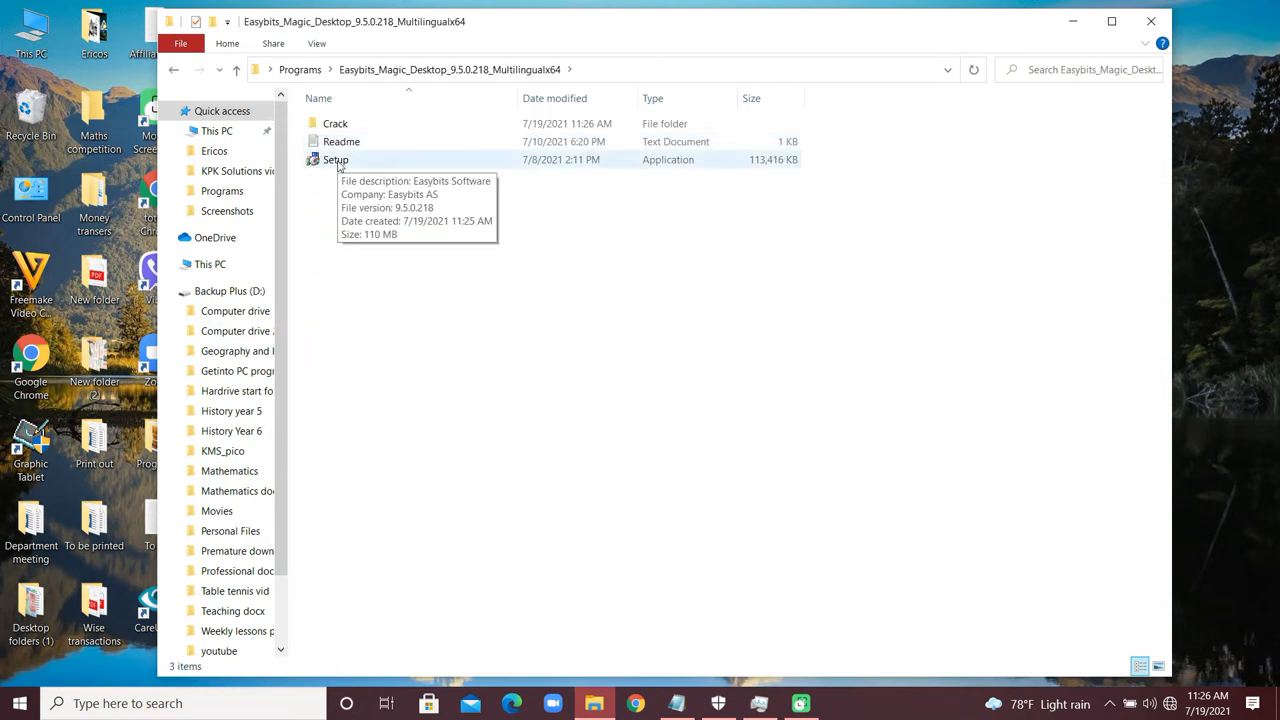
{"action": "left_click", "coordinate": [336, 160]}
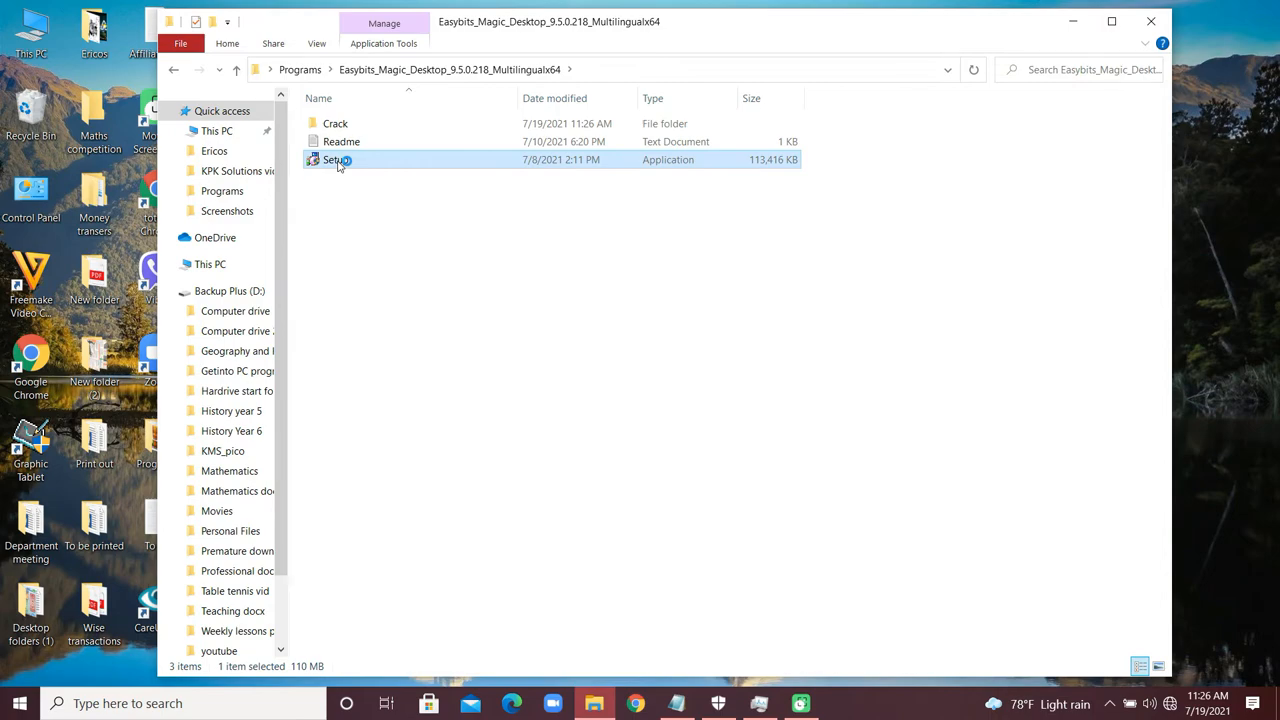
{"action": "double_click", "coordinate": [336, 160]}
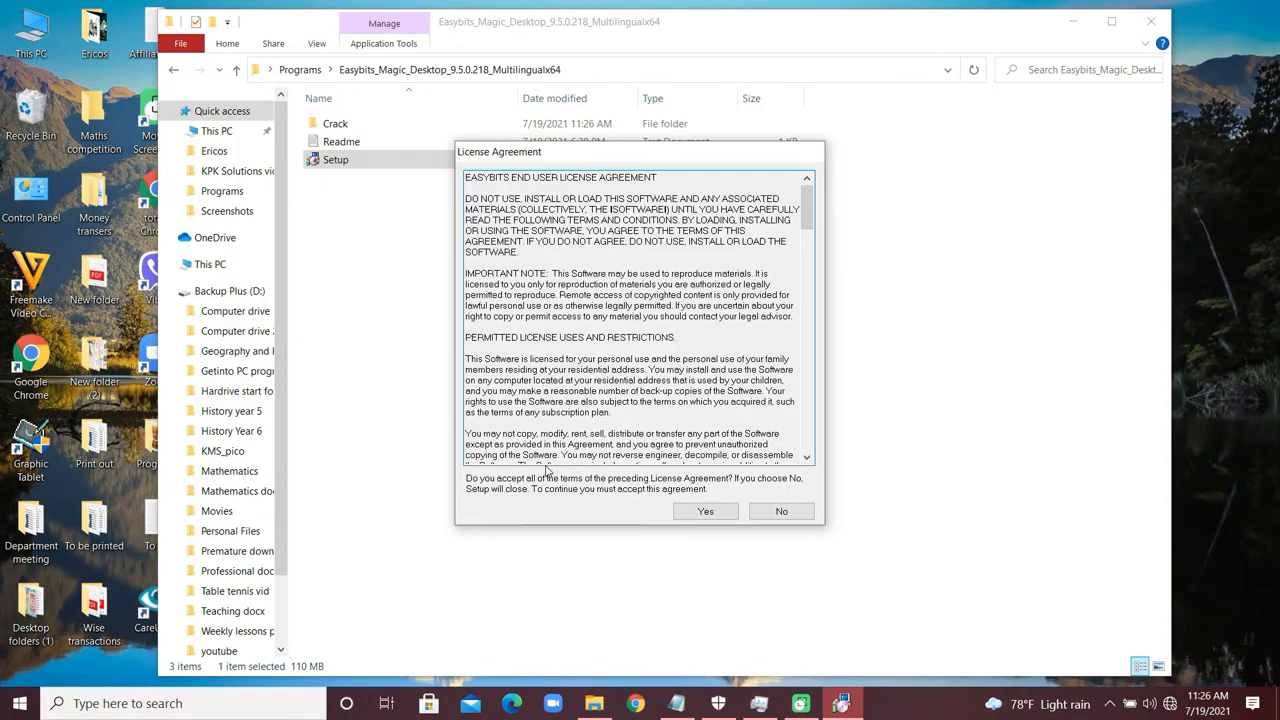
{"action": "left_click", "coordinate": [704, 512]}
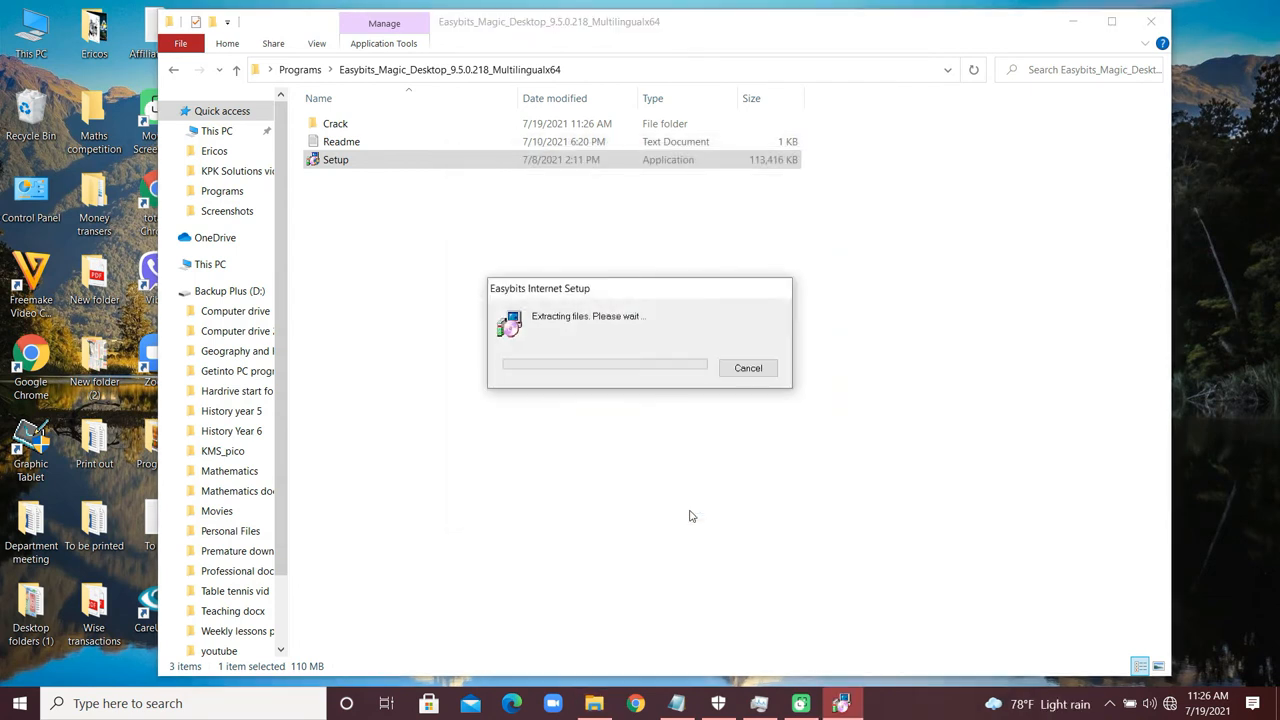
{"action": "mouse_move", "coordinate": [708, 480]}
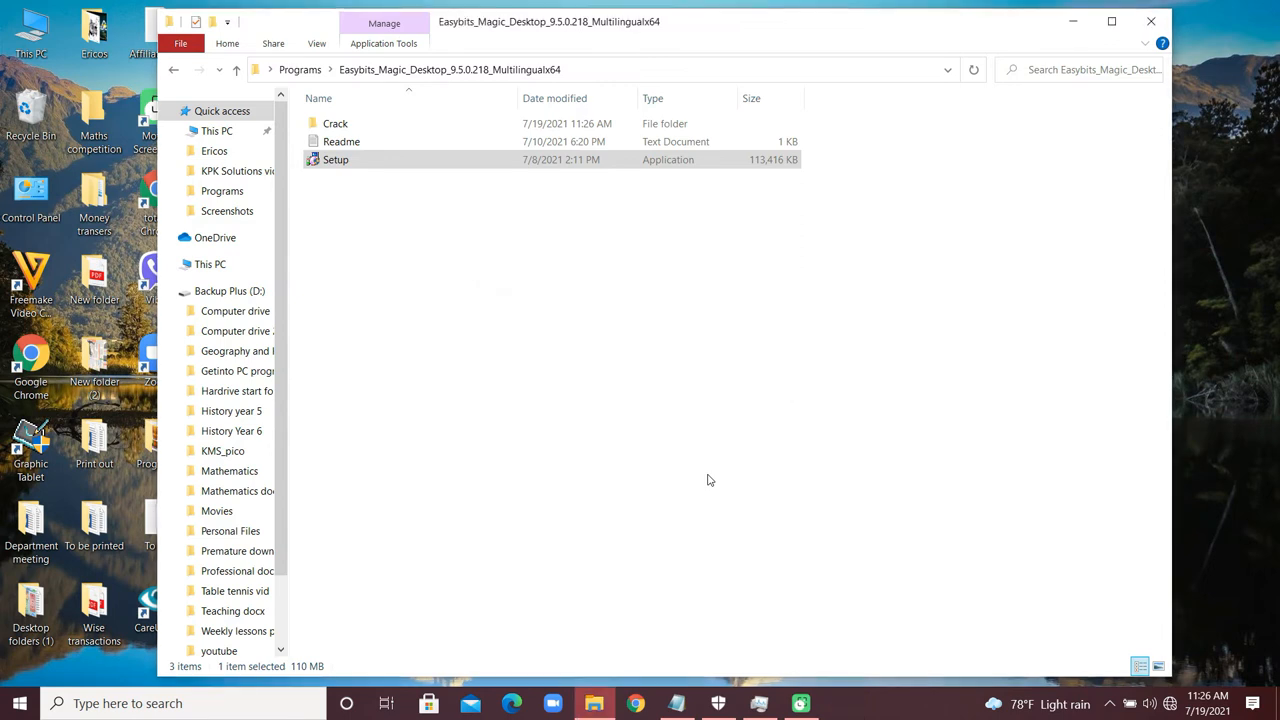
{"action": "double_click", "coordinate": [336, 160]}
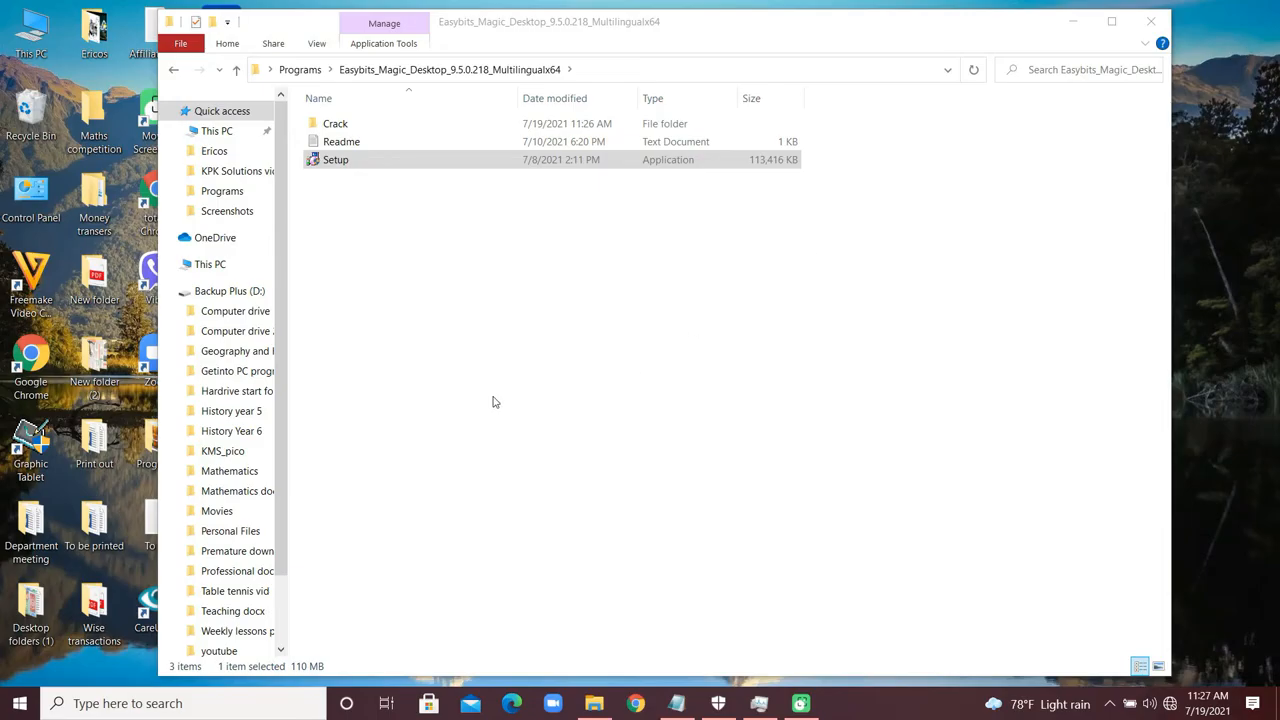
{"action": "mouse_move", "coordinate": [732, 44]}
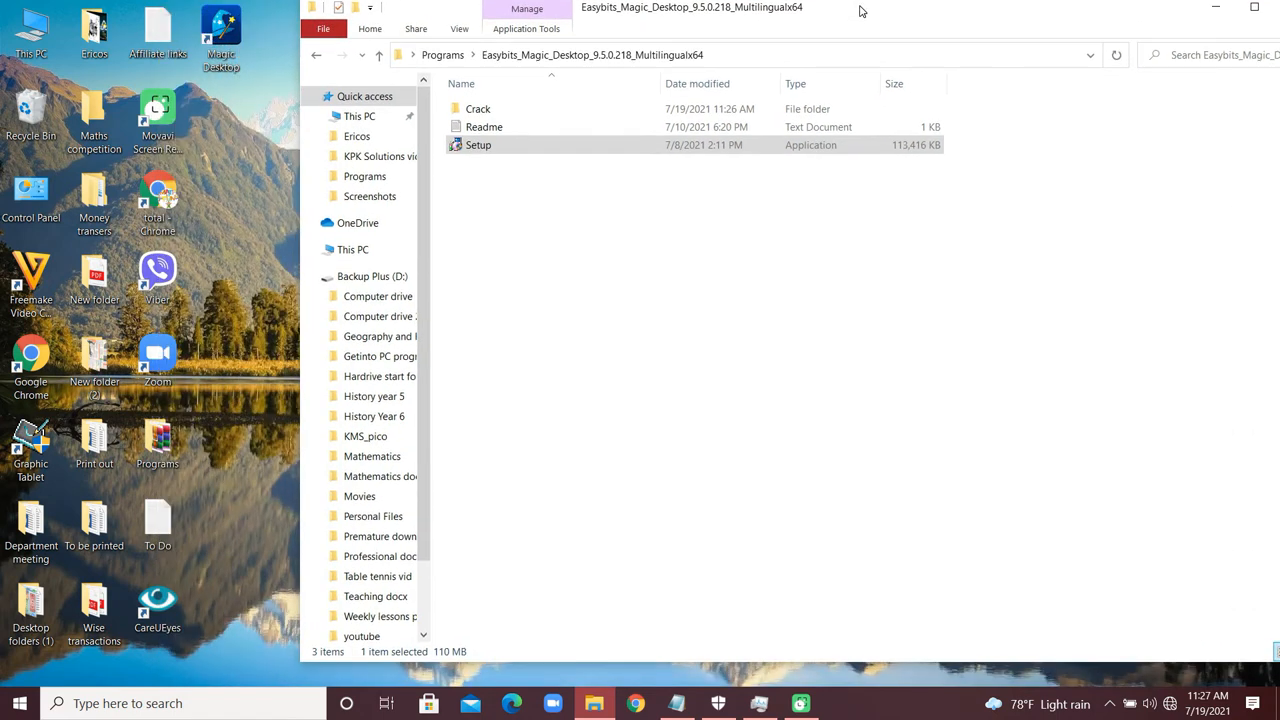
Go into the Crack subfolder of the extracted Magic Desktop folder
{"action": "left_click", "coordinate": [1236, 8]}
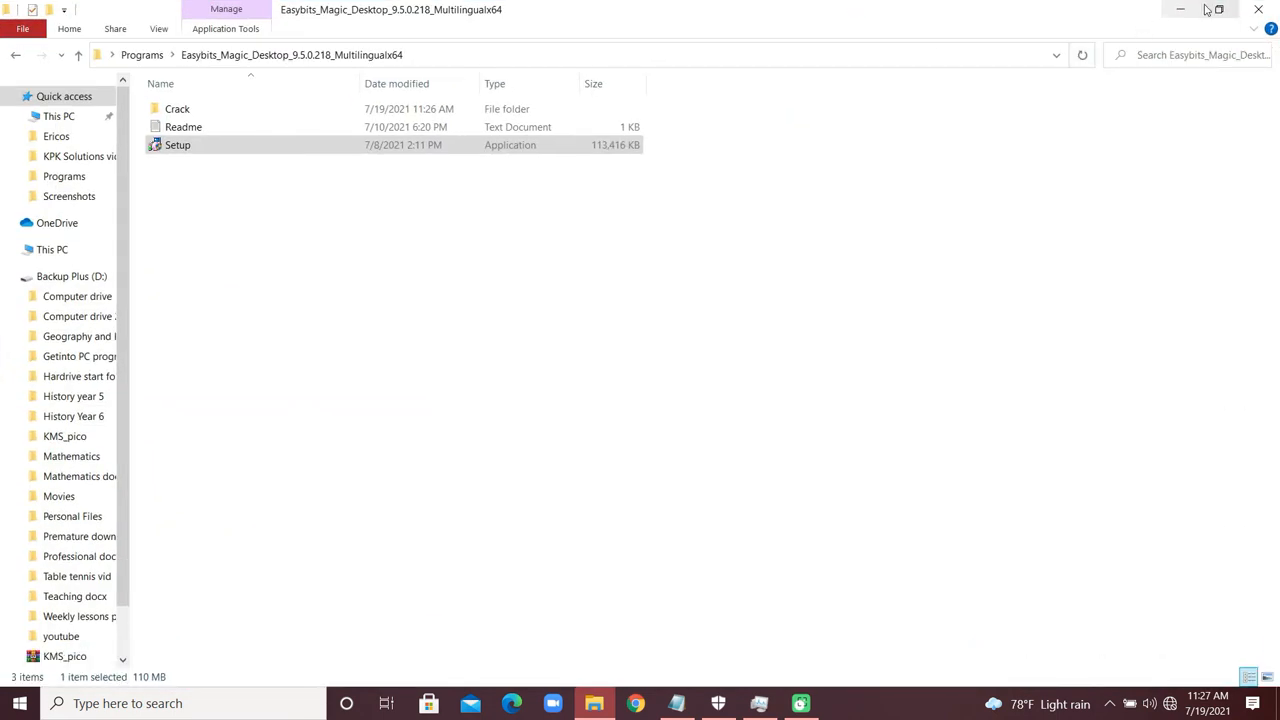
{"action": "left_click", "coordinate": [1198, 8]}
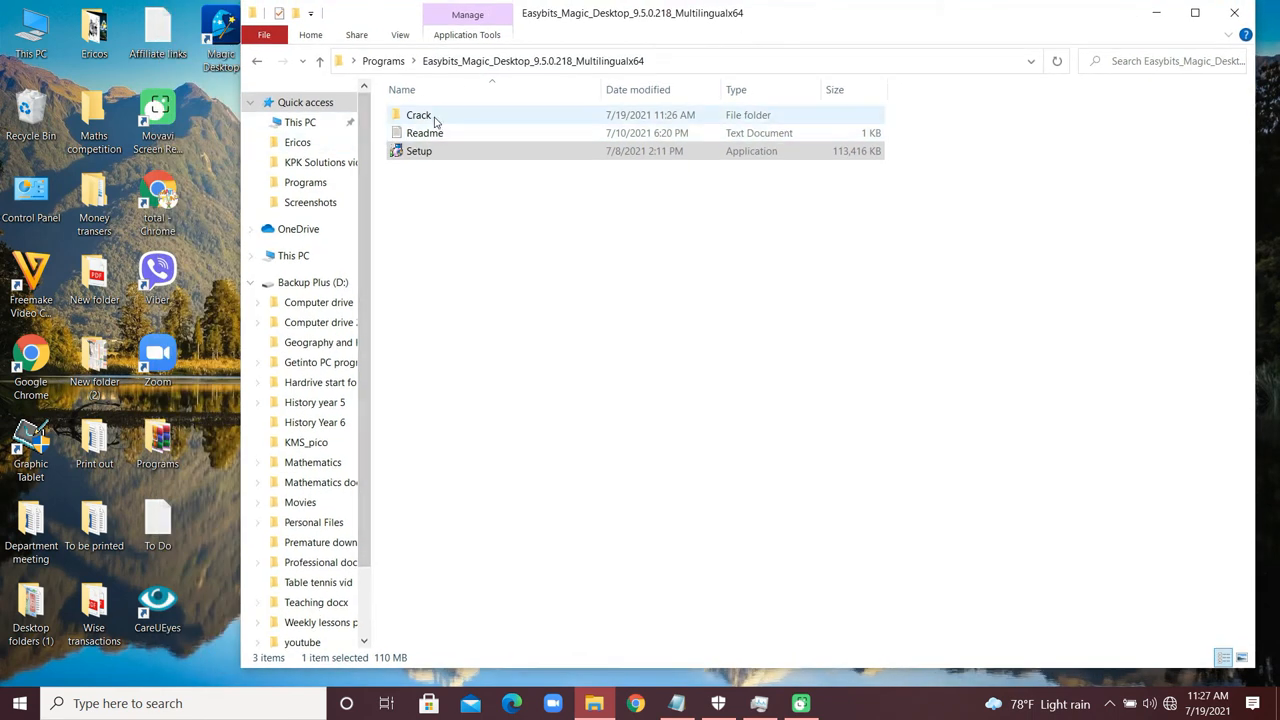
{"action": "double_click", "coordinate": [420, 114]}
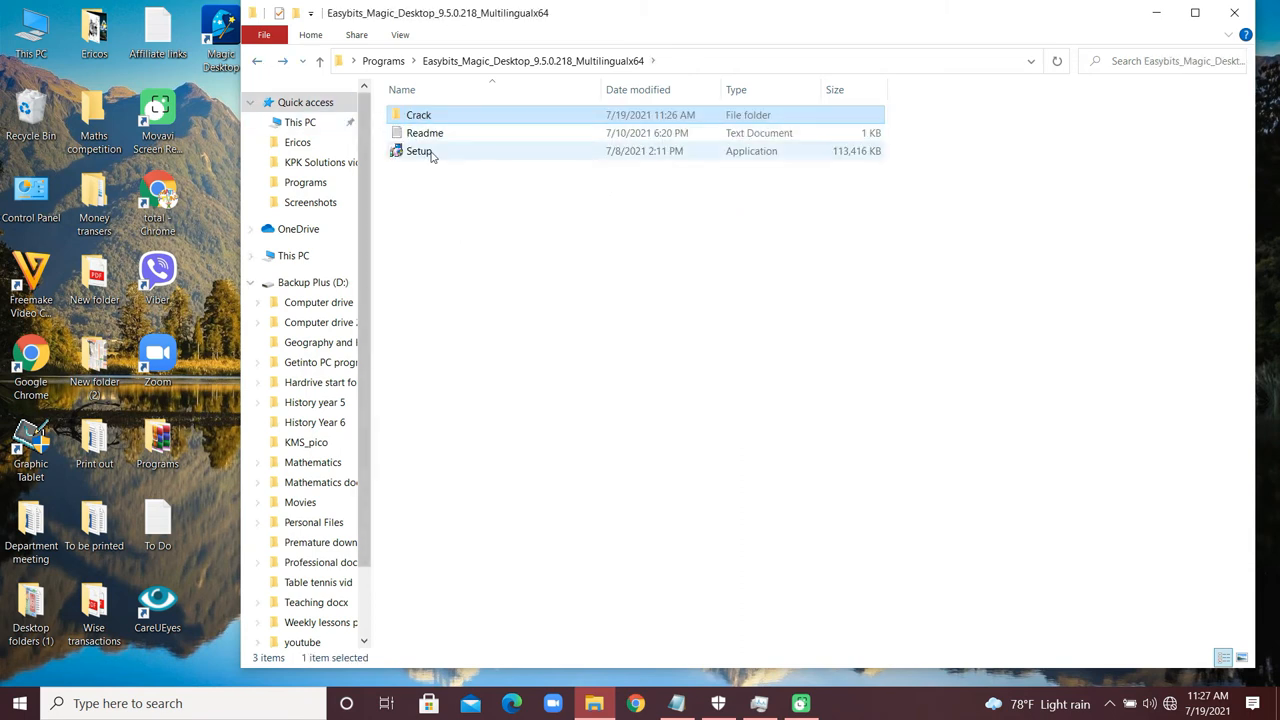
{"action": "mouse_move", "coordinate": [424, 132]}
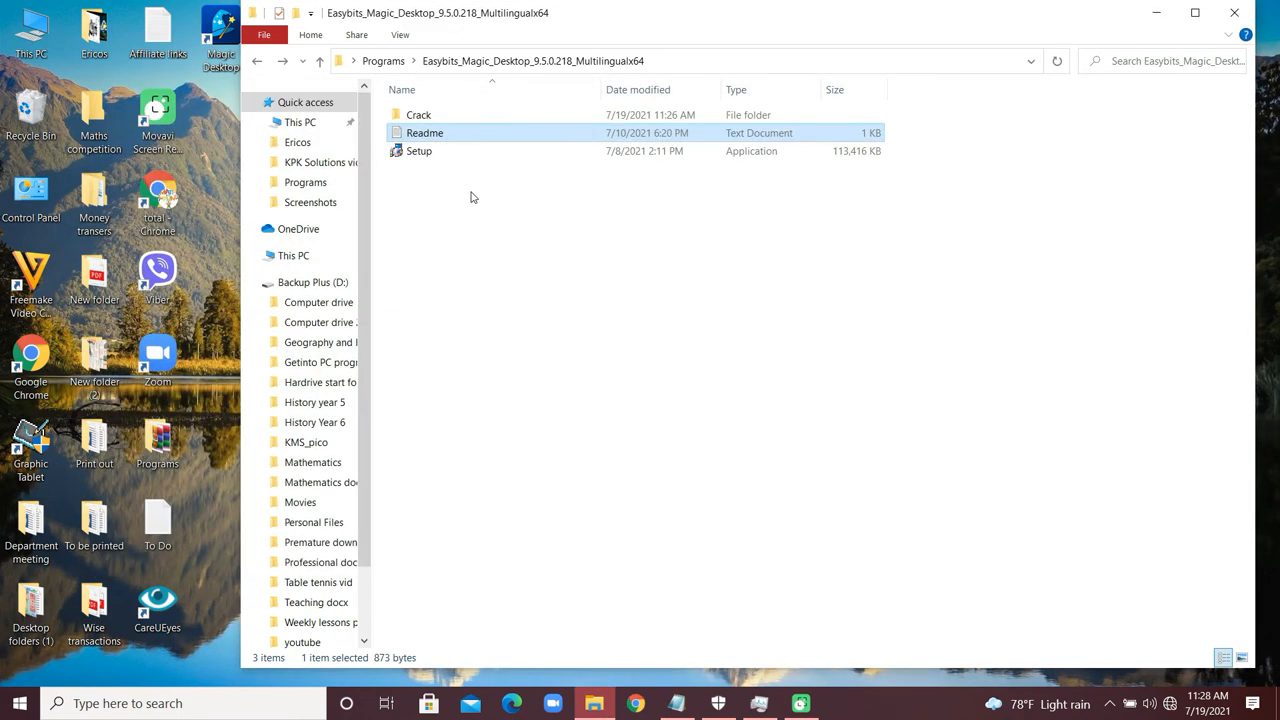
{"action": "left_click", "coordinate": [420, 114]}
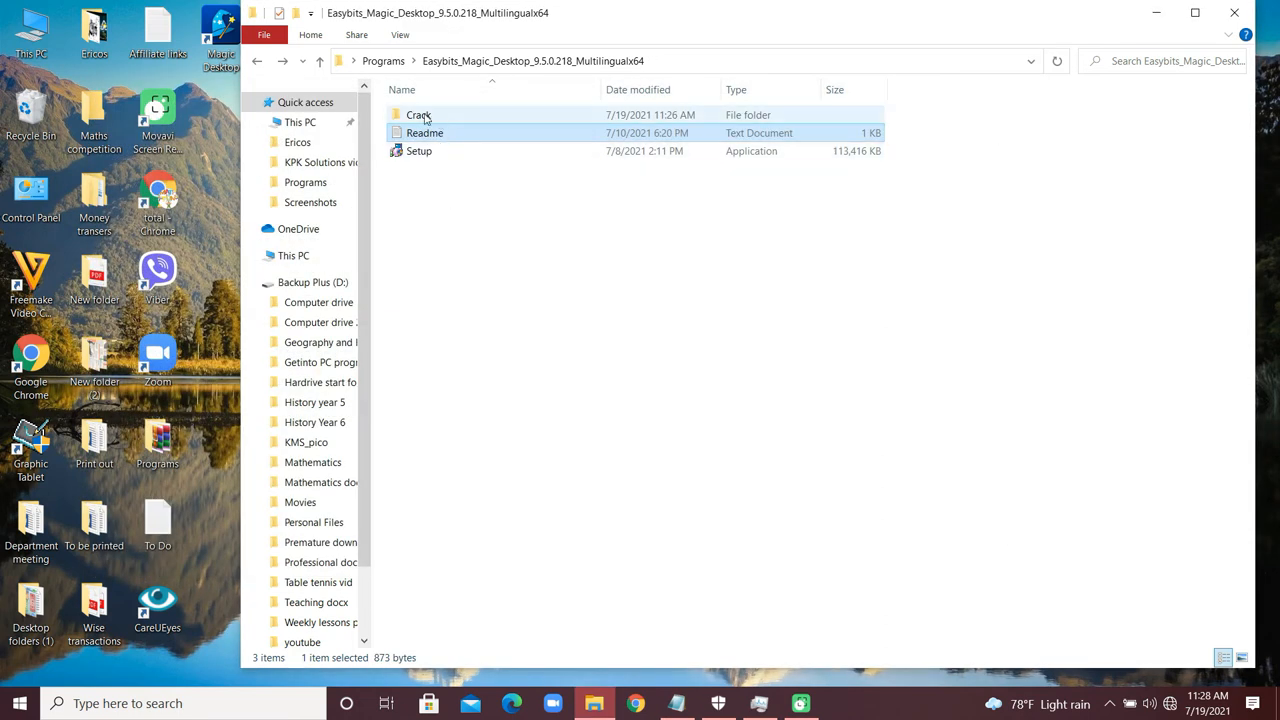
{"action": "double_click", "coordinate": [420, 114]}
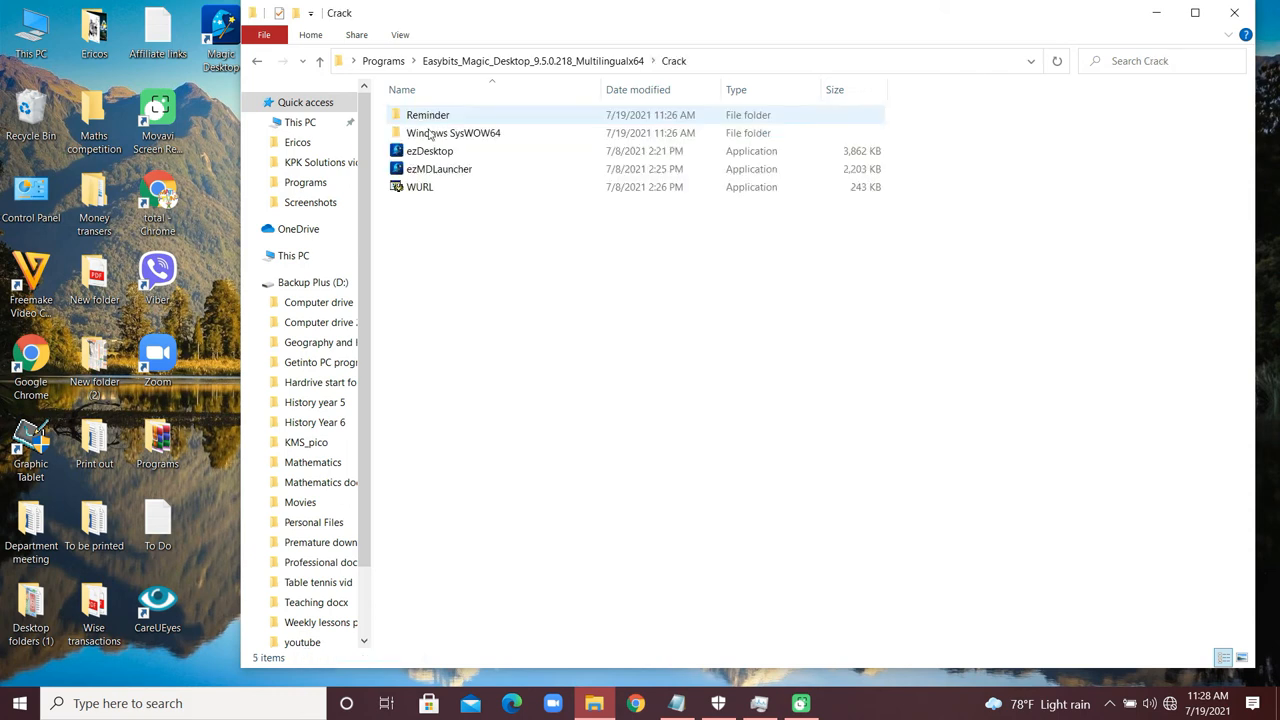
Select all five items in the Crack folder and copy them
{"action": "left_click", "coordinate": [440, 168]}
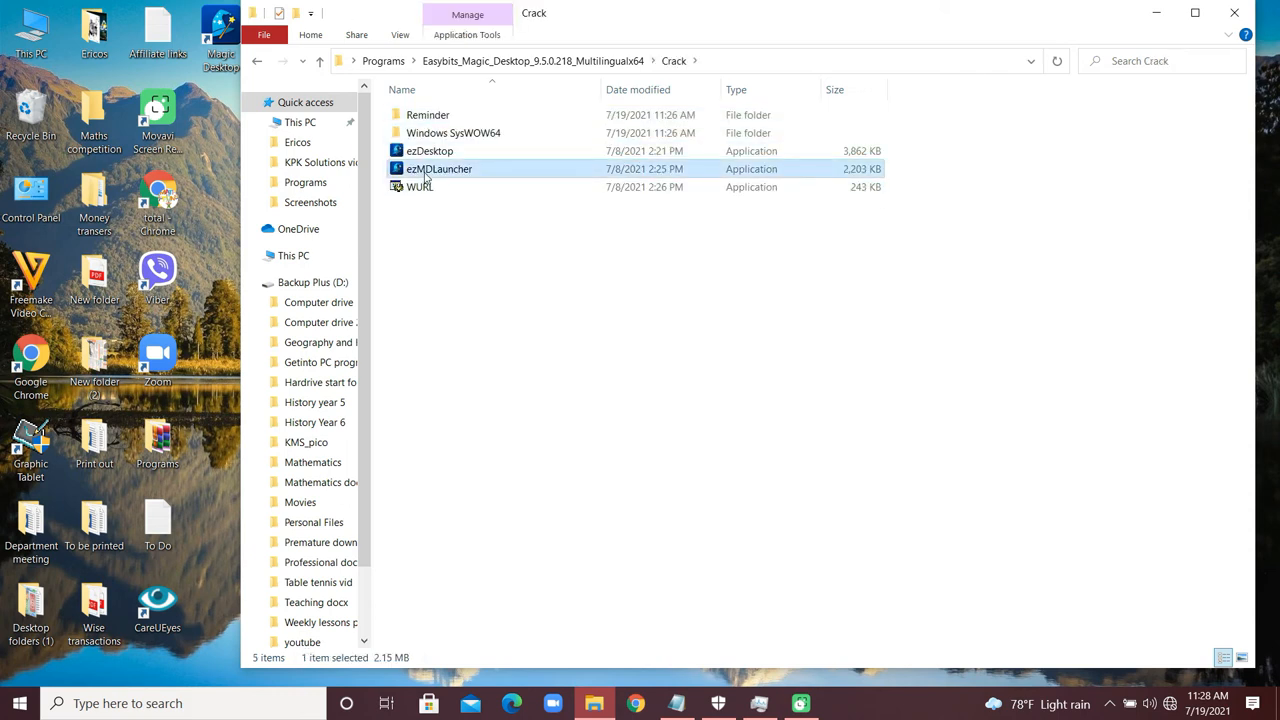
{"action": "key", "text": "ctrl+a"}
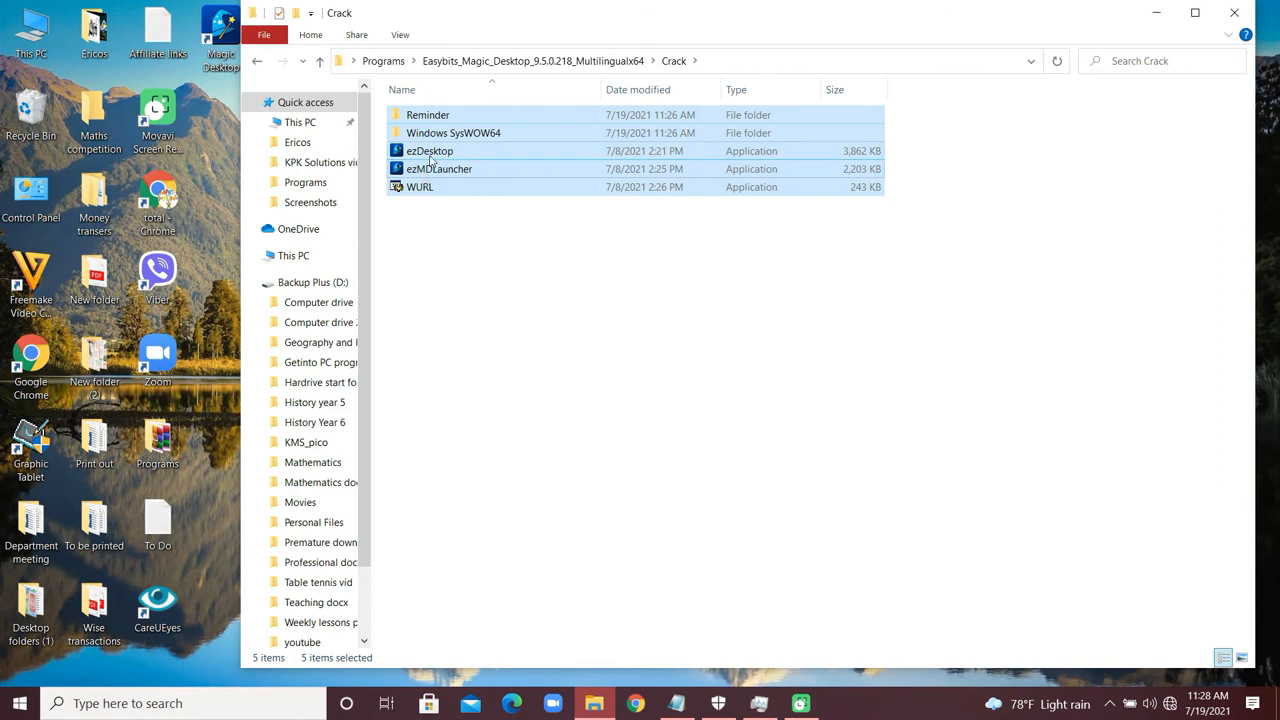
{"action": "right_click", "coordinate": [428, 150]}
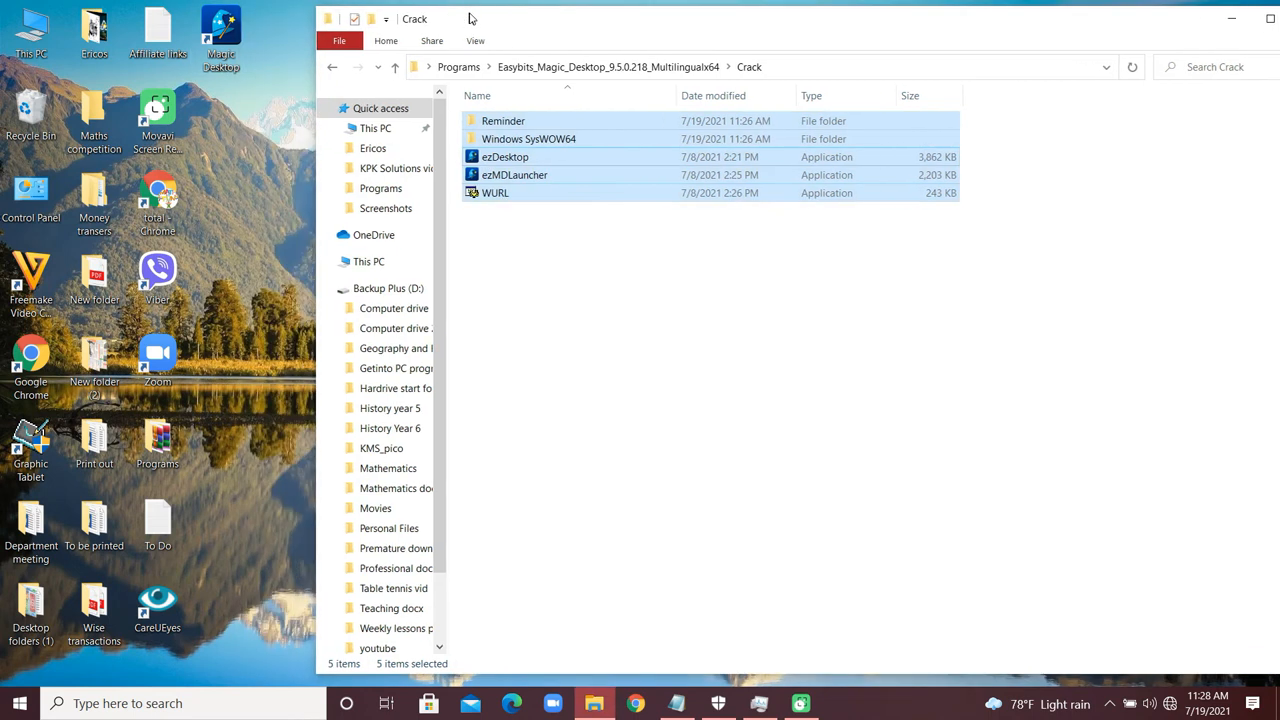
Paste the Crack files into the EasyBits For Kids program folder via the shortcut's file location, replacing existing files
{"action": "right_click", "coordinate": [220, 30]}
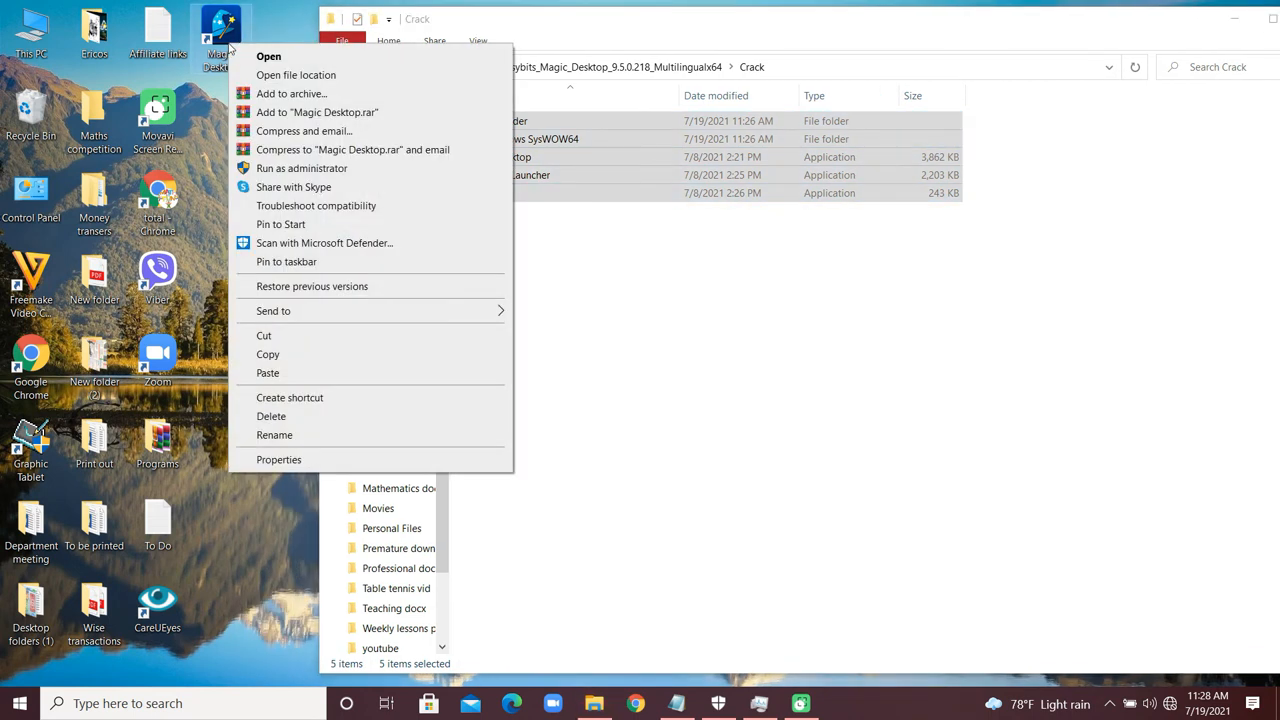
{"action": "left_click", "coordinate": [296, 74]}
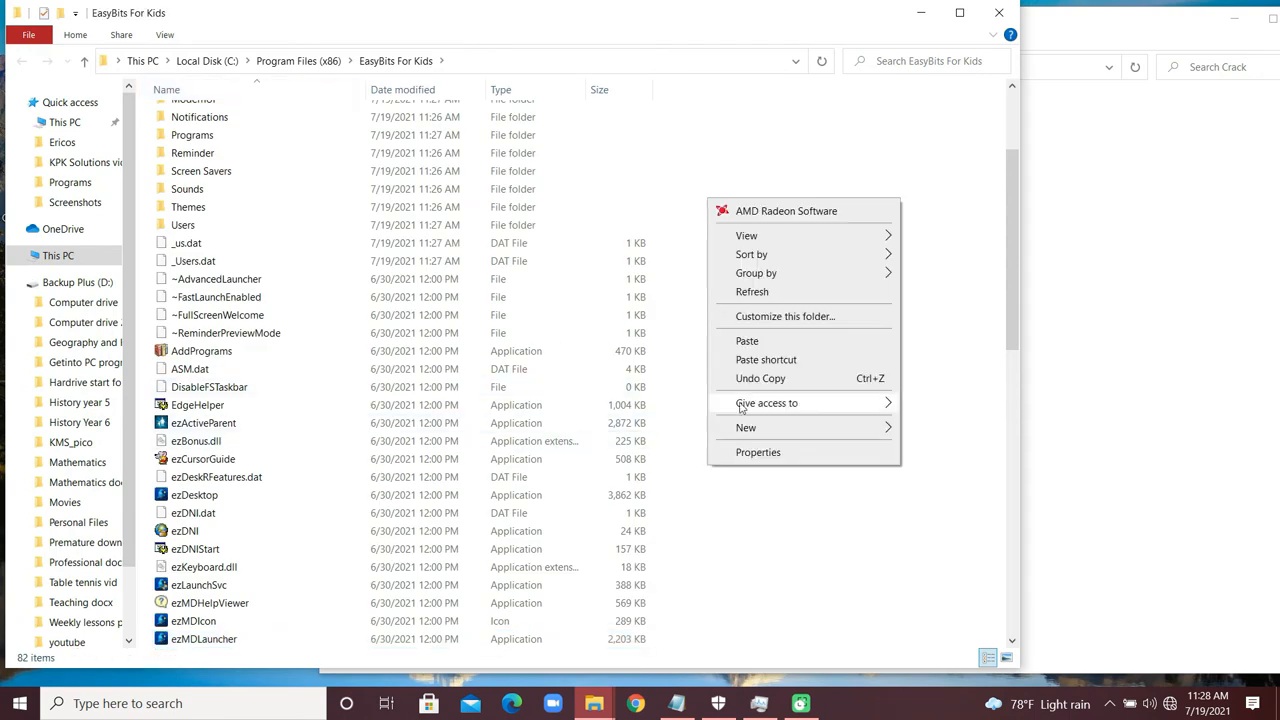
{"action": "left_click", "coordinate": [746, 340]}
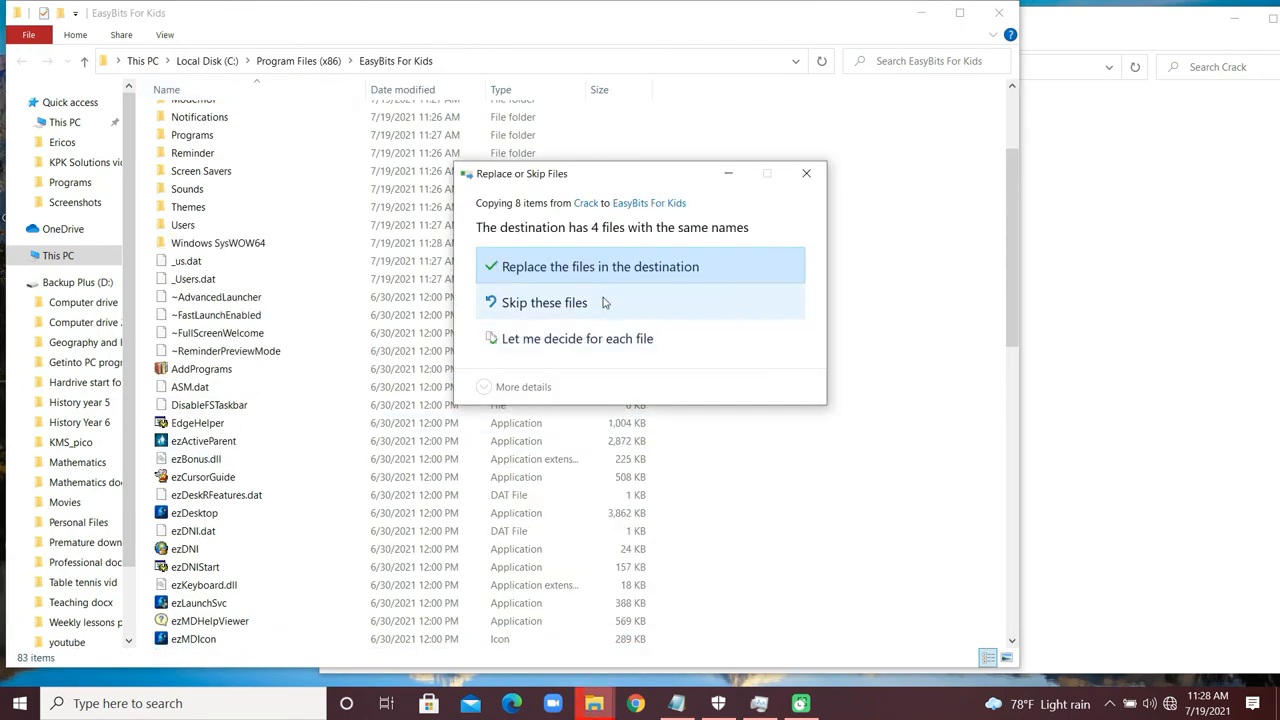
{"action": "left_click", "coordinate": [600, 266]}
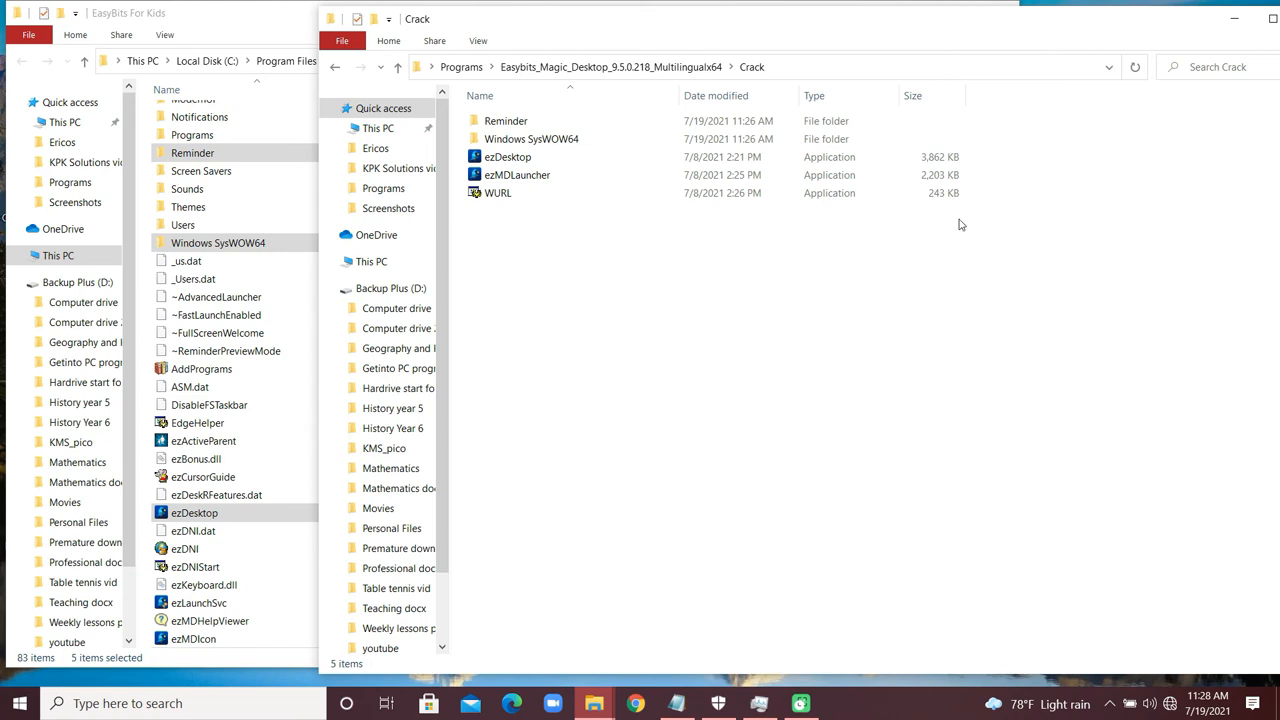
{"action": "mouse_move", "coordinate": [1236, 20]}
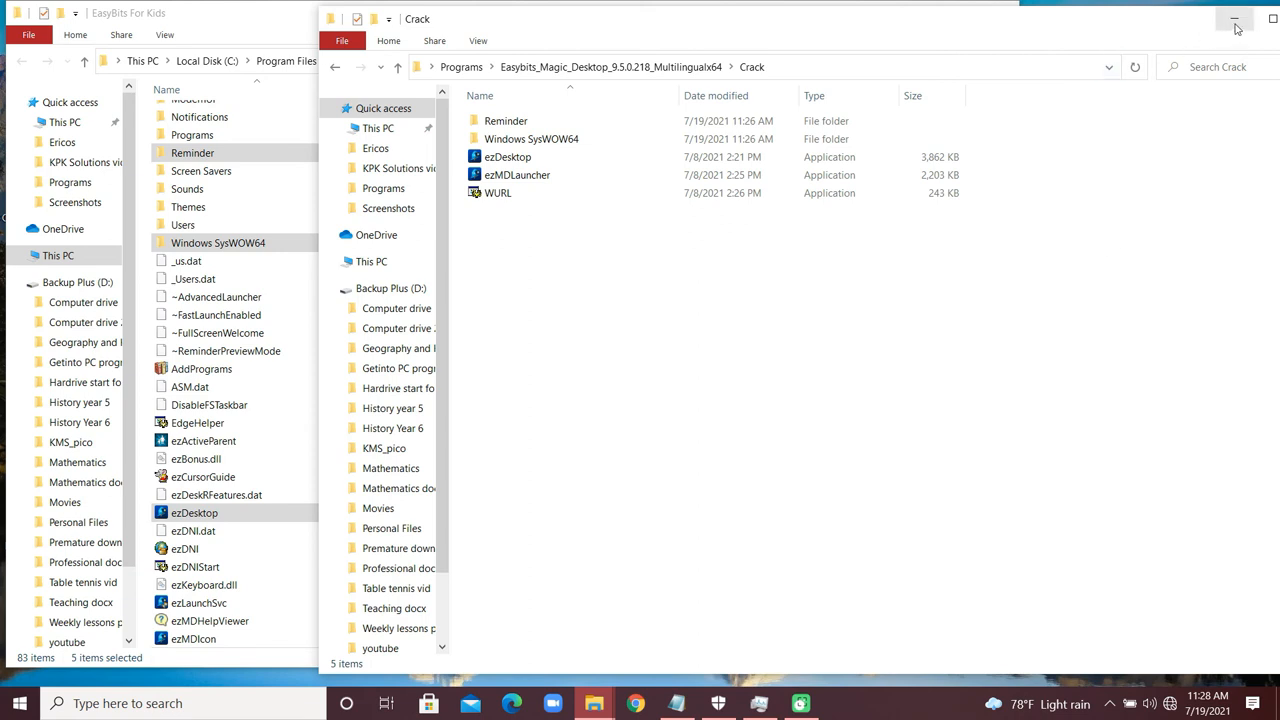
{"action": "left_click", "coordinate": [1234, 20]}
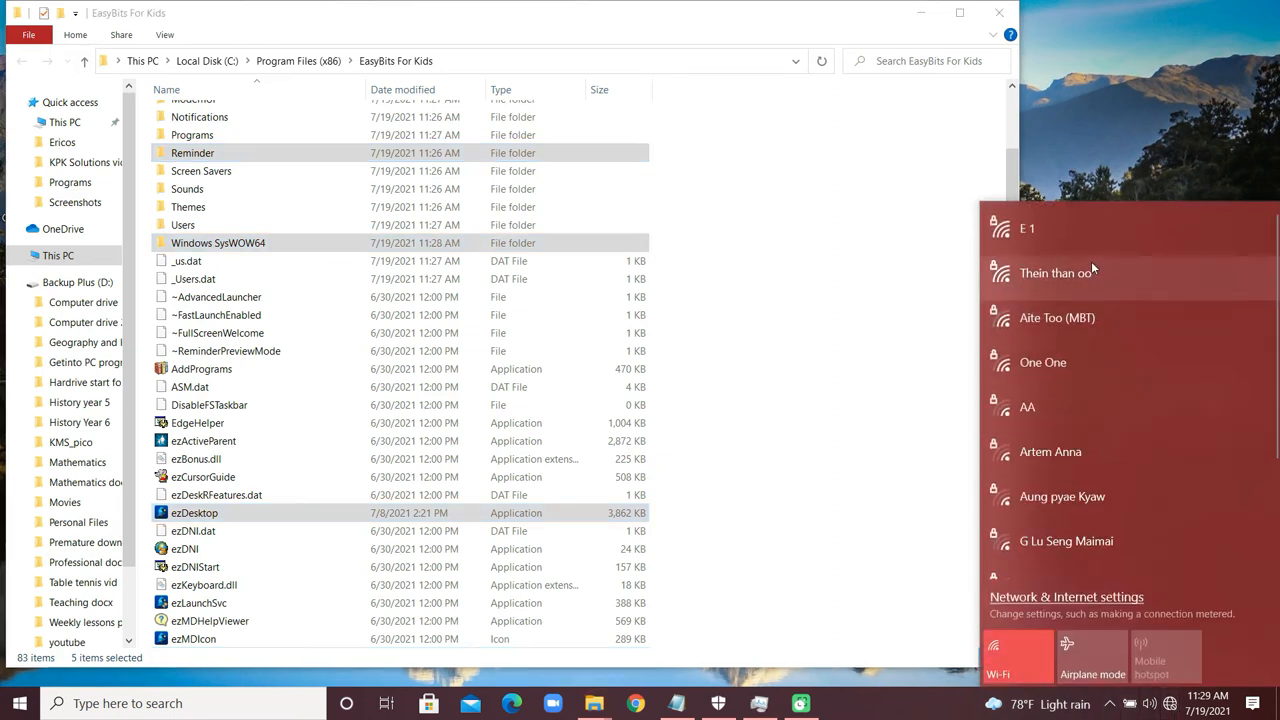
Select the E 1 Wi-Fi network and toggle its connection off and on to reconnect
{"action": "left_click", "coordinate": [1028, 228]}
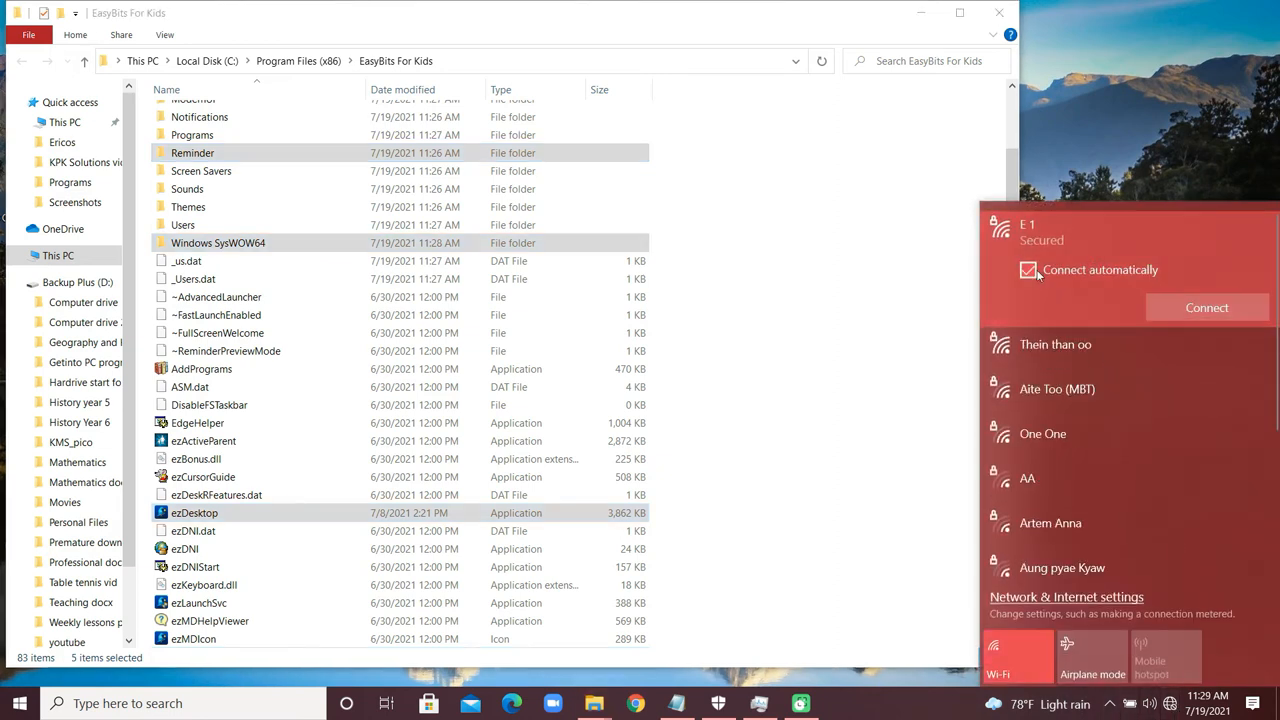
{"action": "left_click", "coordinate": [1206, 308]}
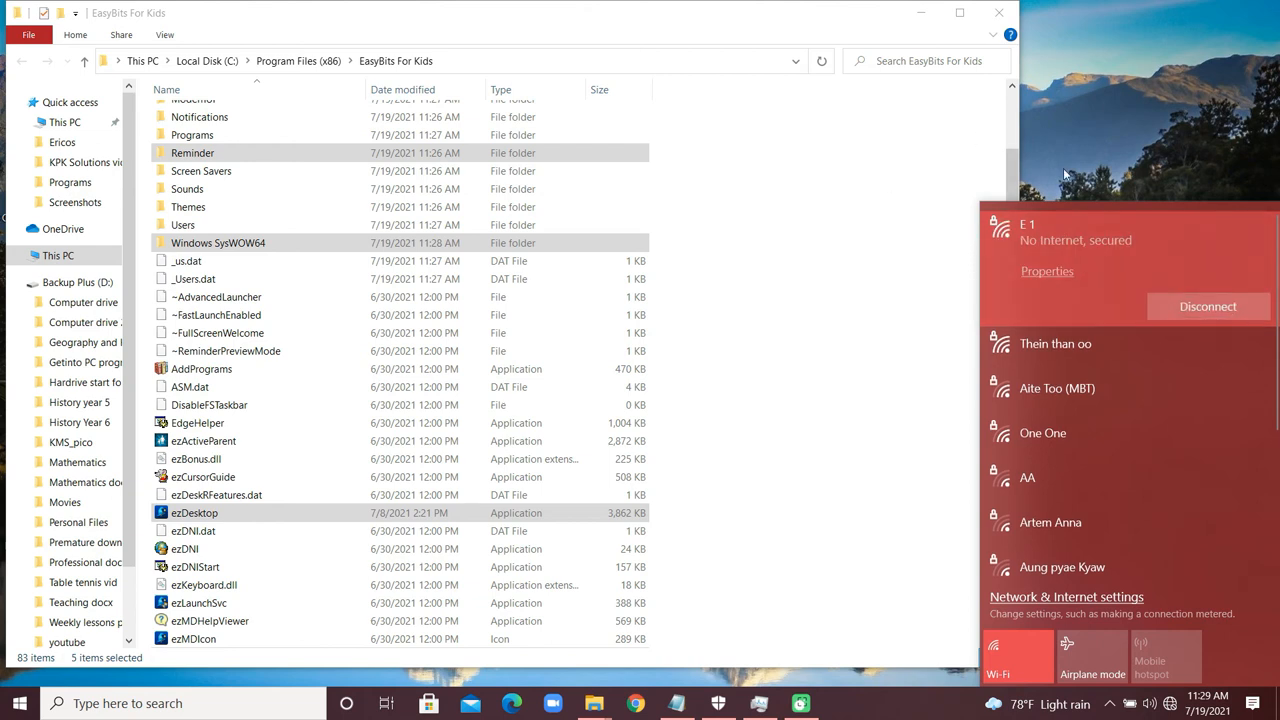
{"action": "mouse_move", "coordinate": [1086, 296]}
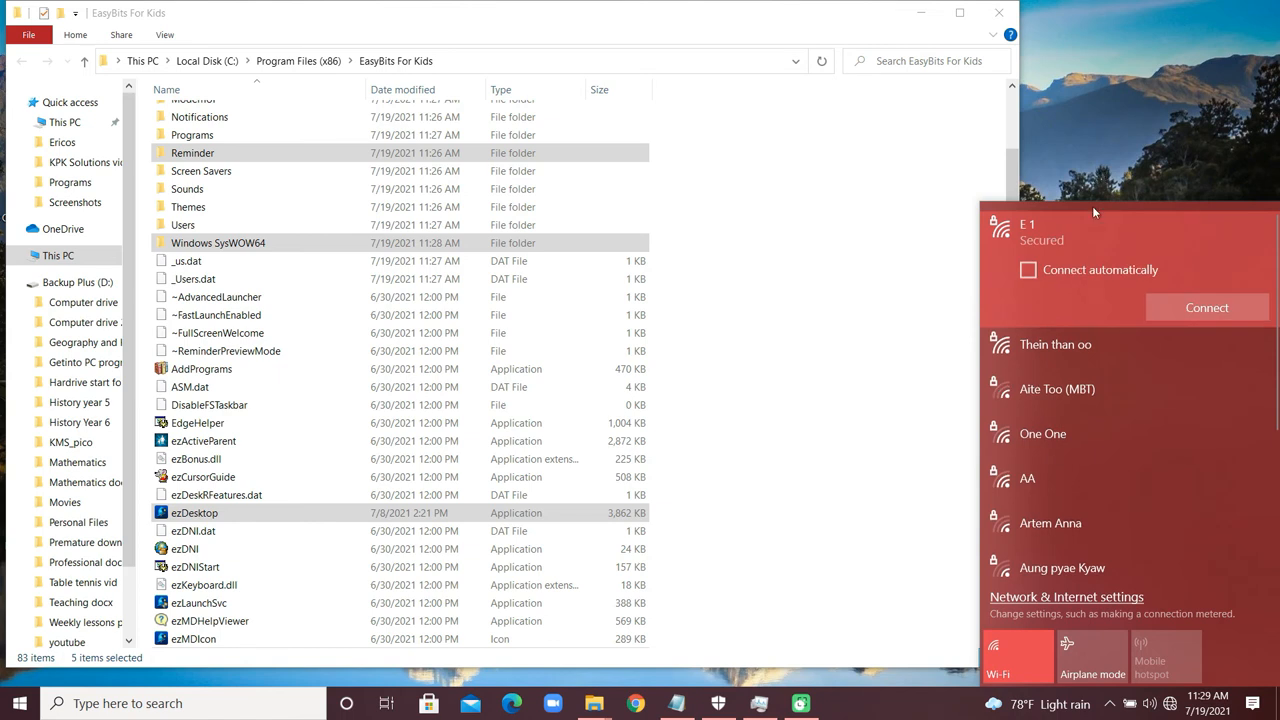
{"action": "left_click", "coordinate": [1206, 308]}
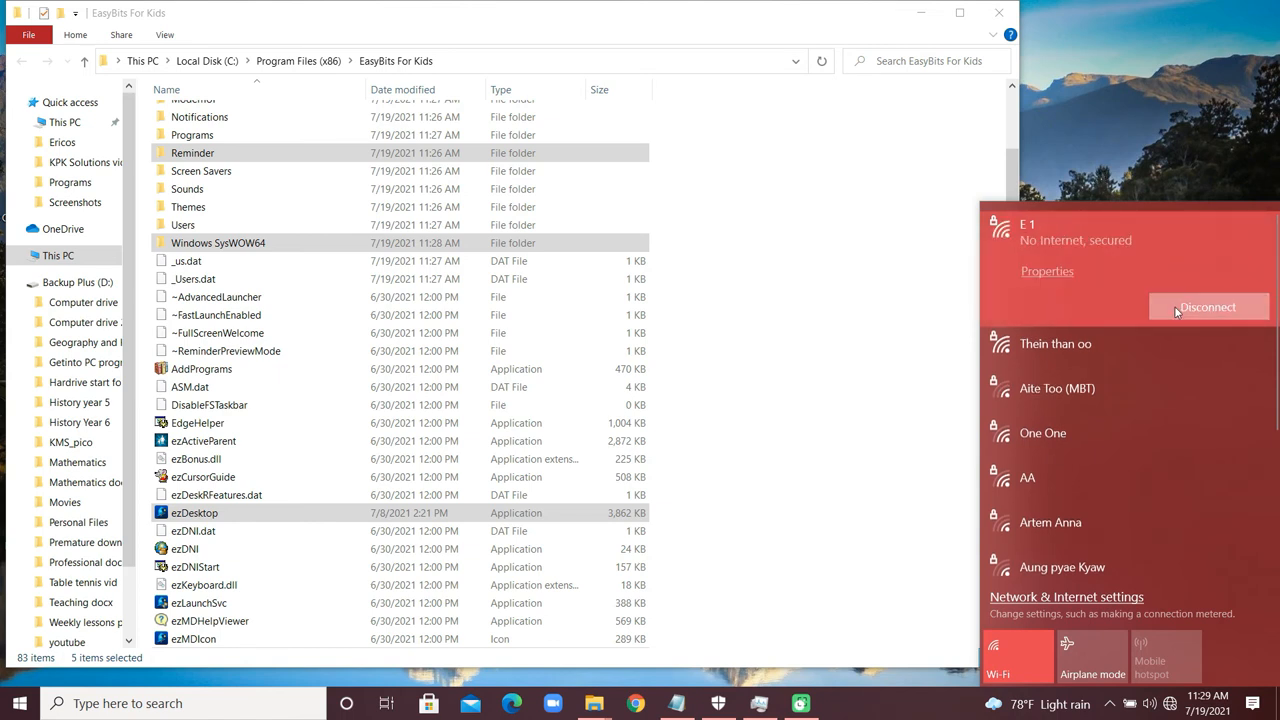
{"action": "mouse_move", "coordinate": [1050, 260]}
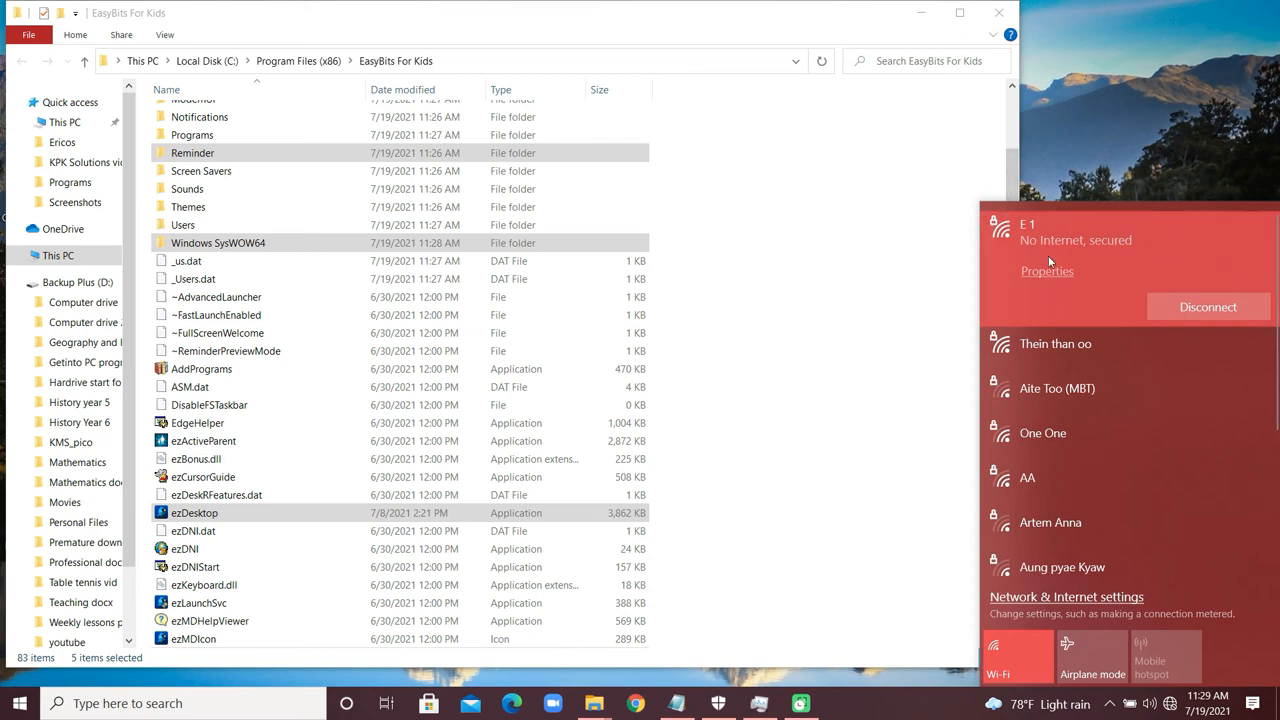
{"action": "left_click", "coordinate": [1208, 308]}
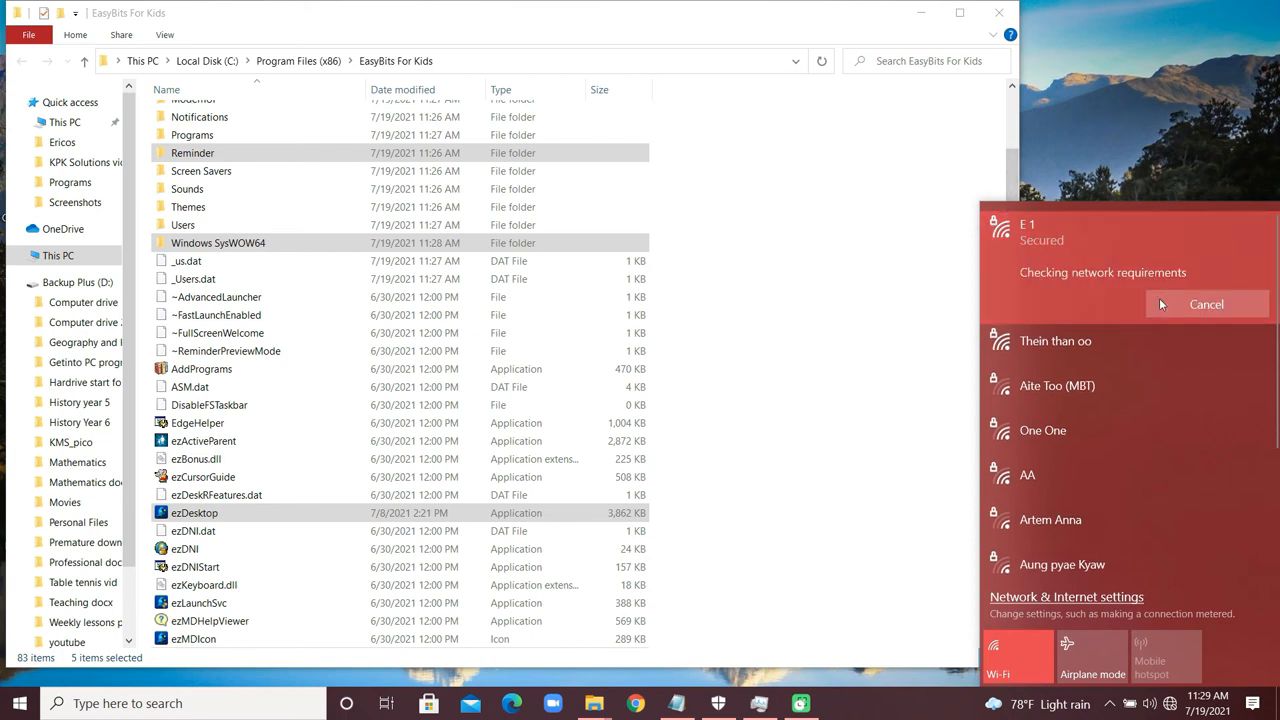